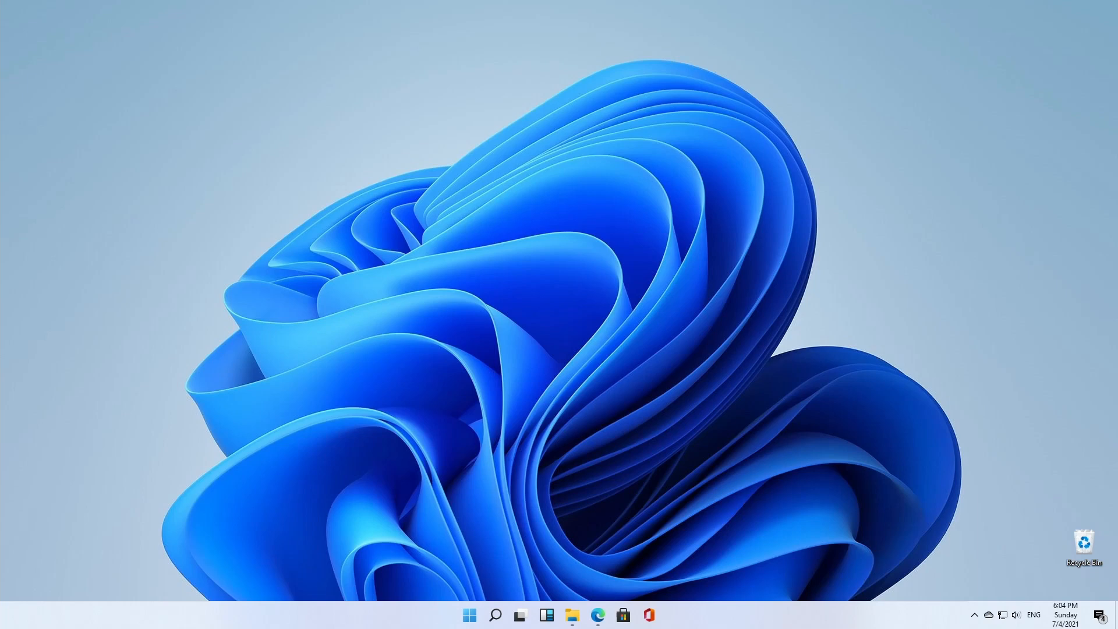
pyautogui.moveTo(547, 615)
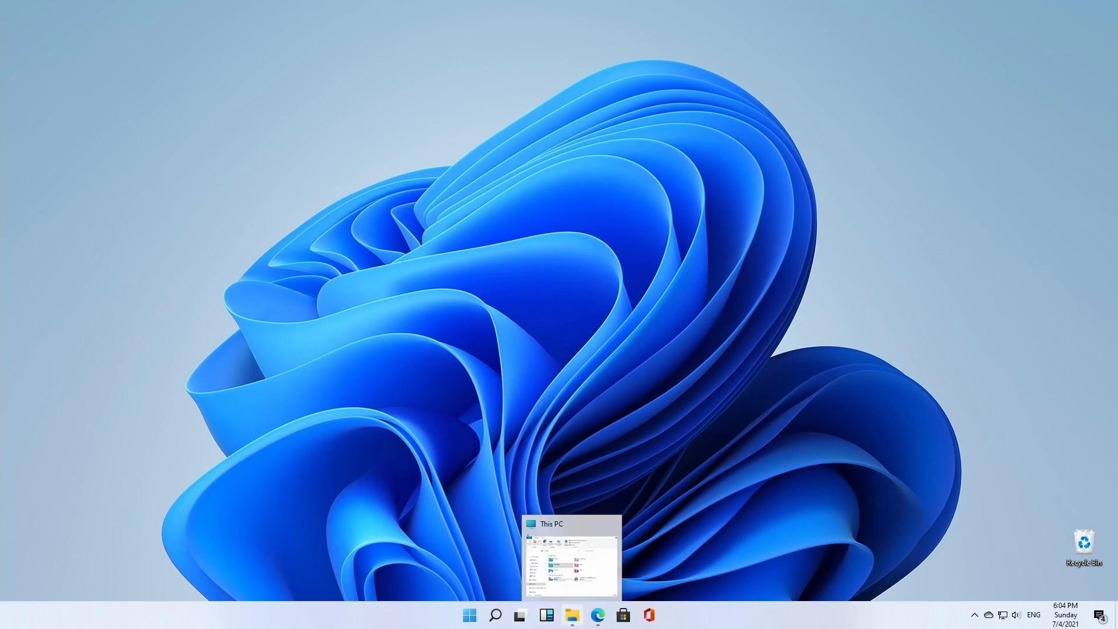
pyautogui.moveTo(596, 615)
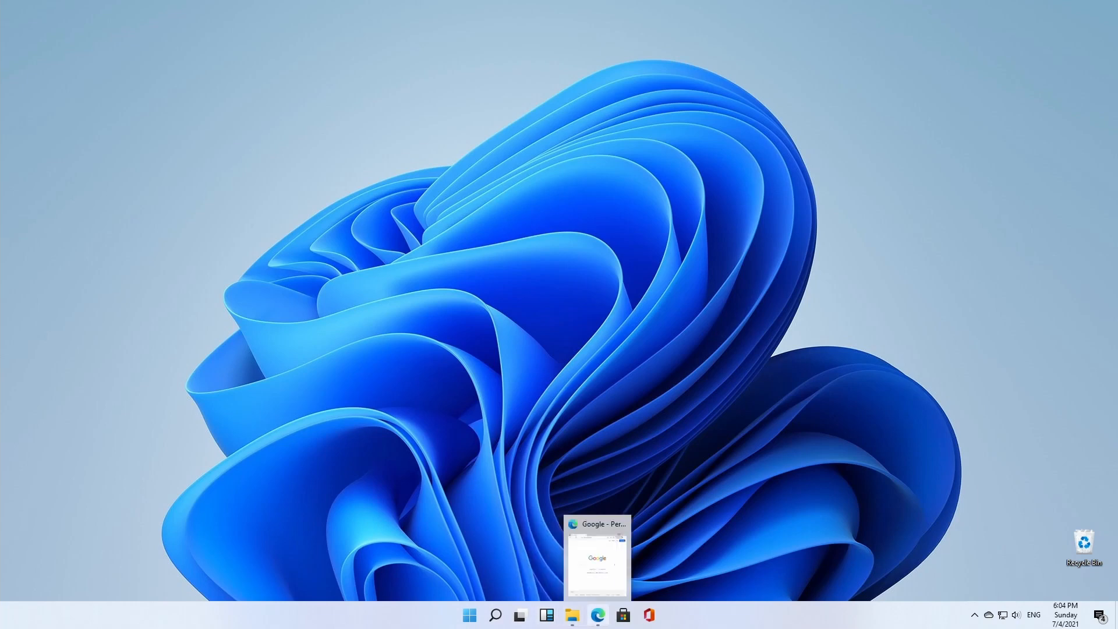
# - Search Google for 'voidtools' in Edge and land on the voidtools Everything homepage
pyautogui.click(596, 556)
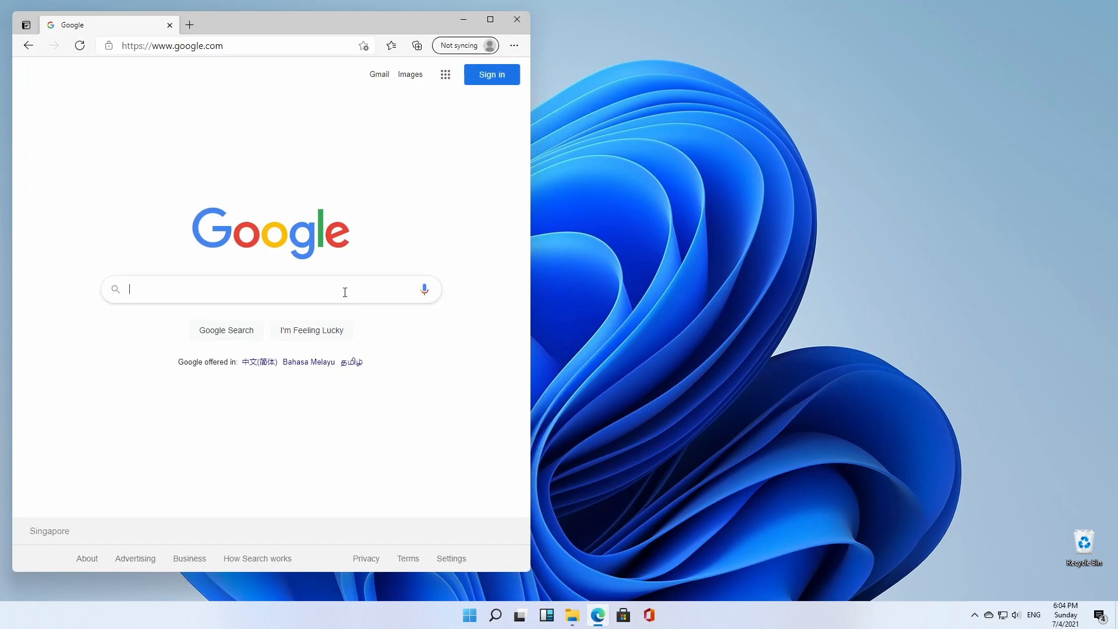
pyautogui.write('v')
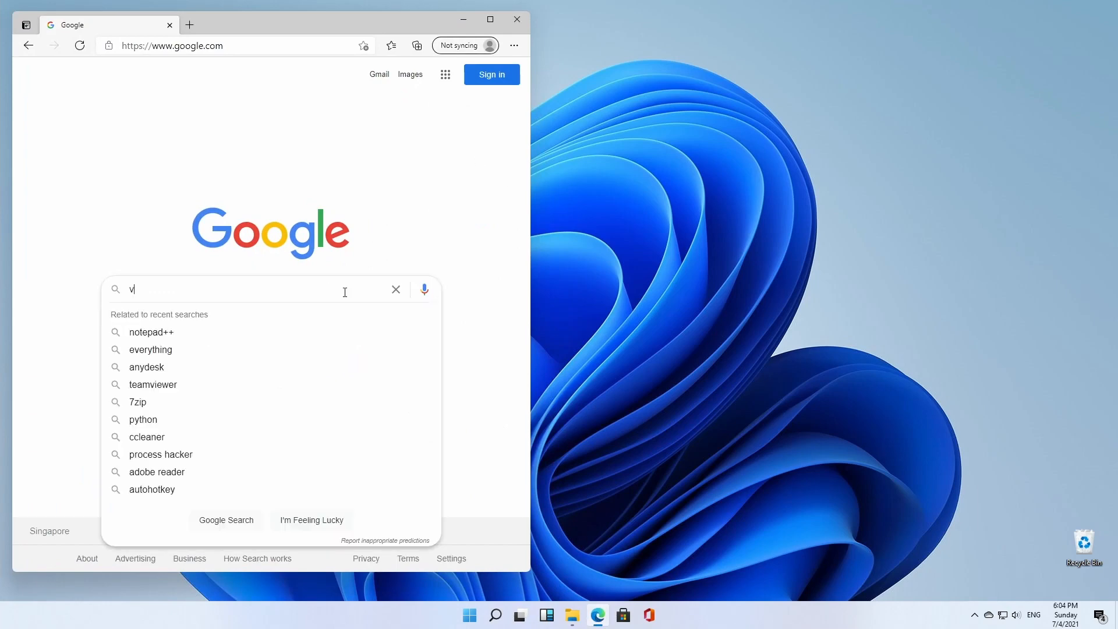
pyautogui.write('oidtoo')
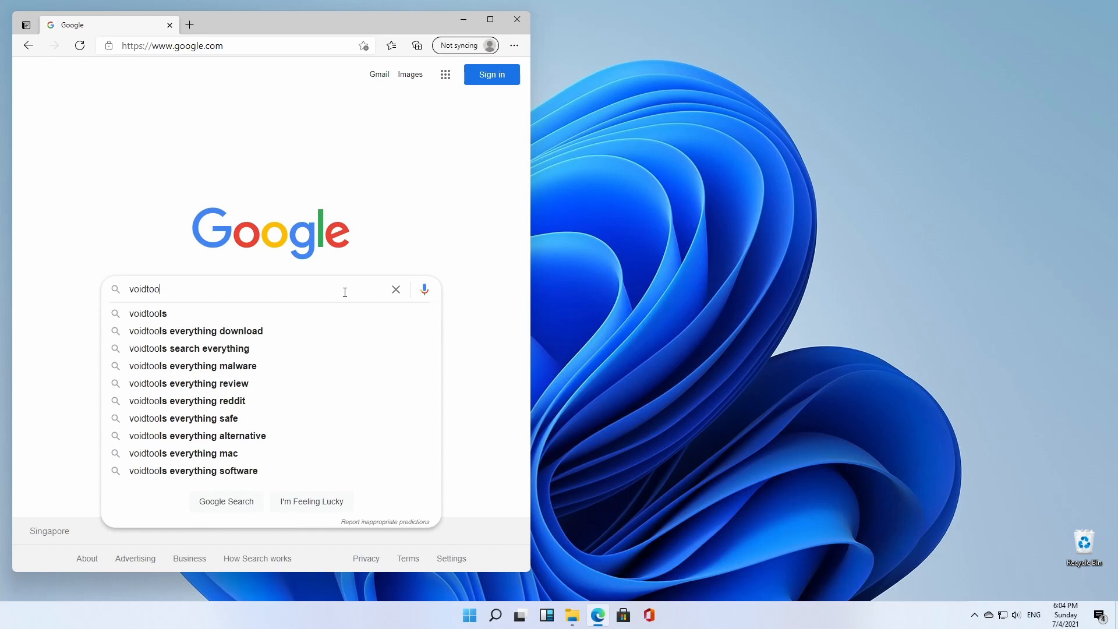
pyautogui.press('Return')
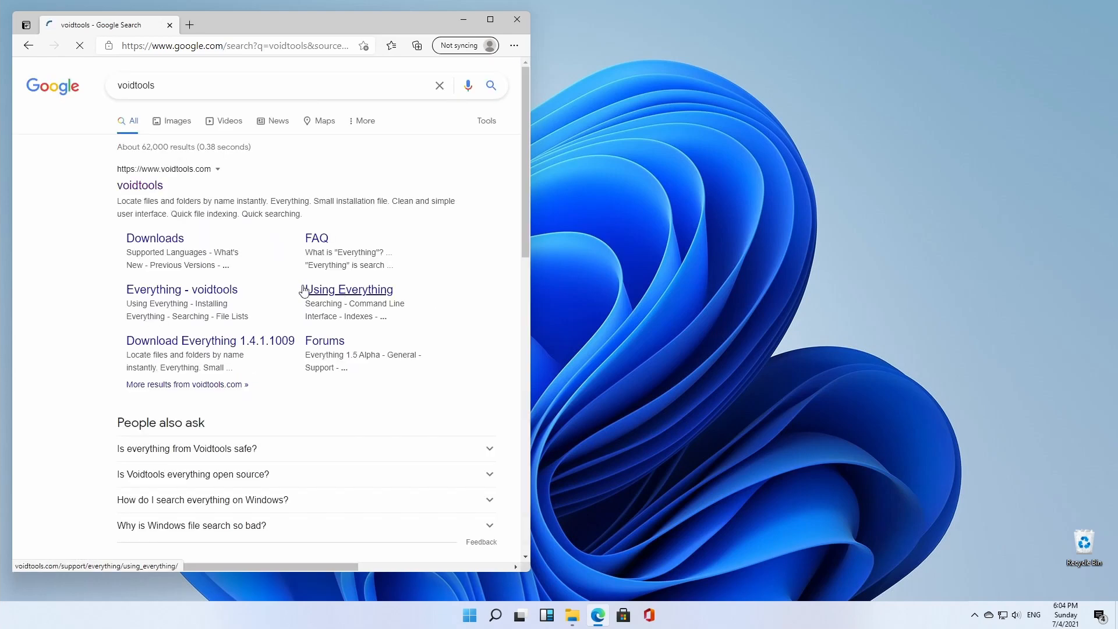
pyautogui.click(139, 186)
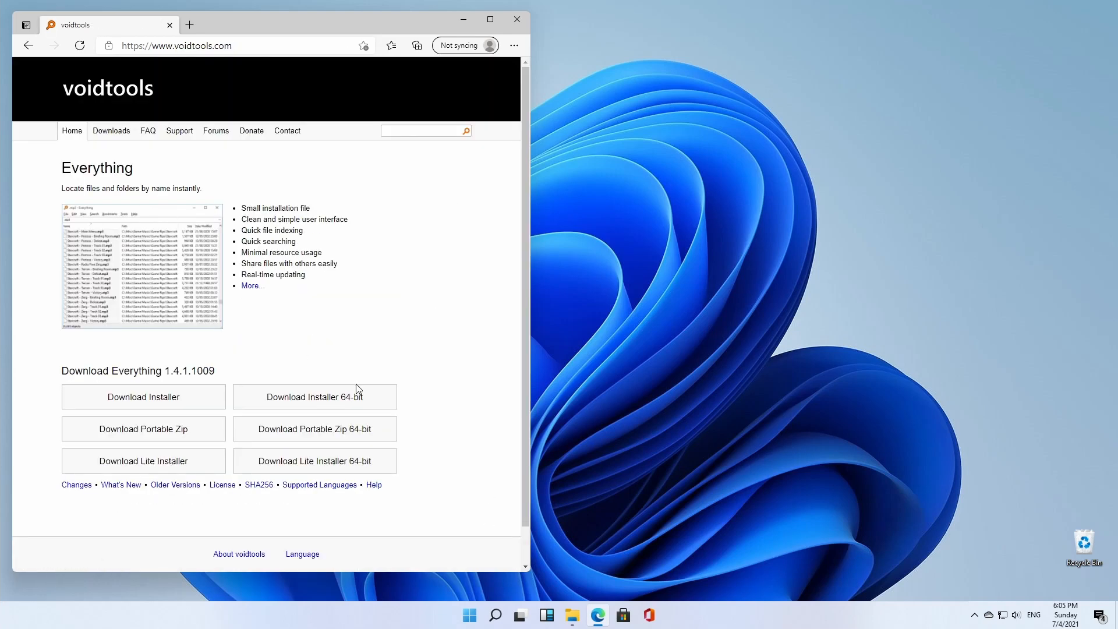
pyautogui.moveTo(303, 338)
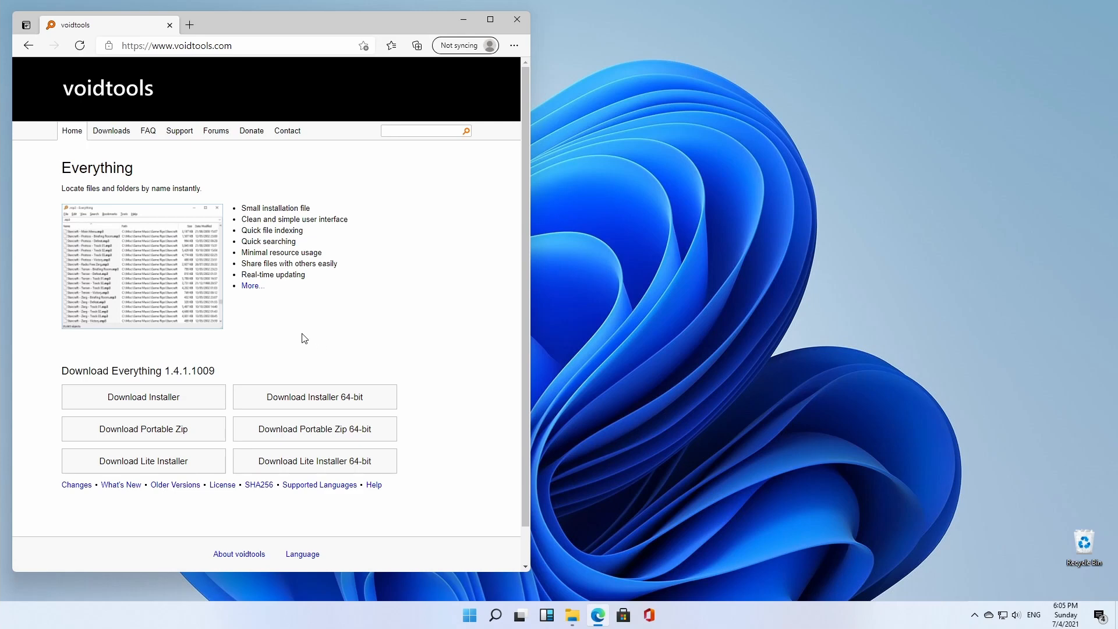
pyautogui.moveTo(243, 341)
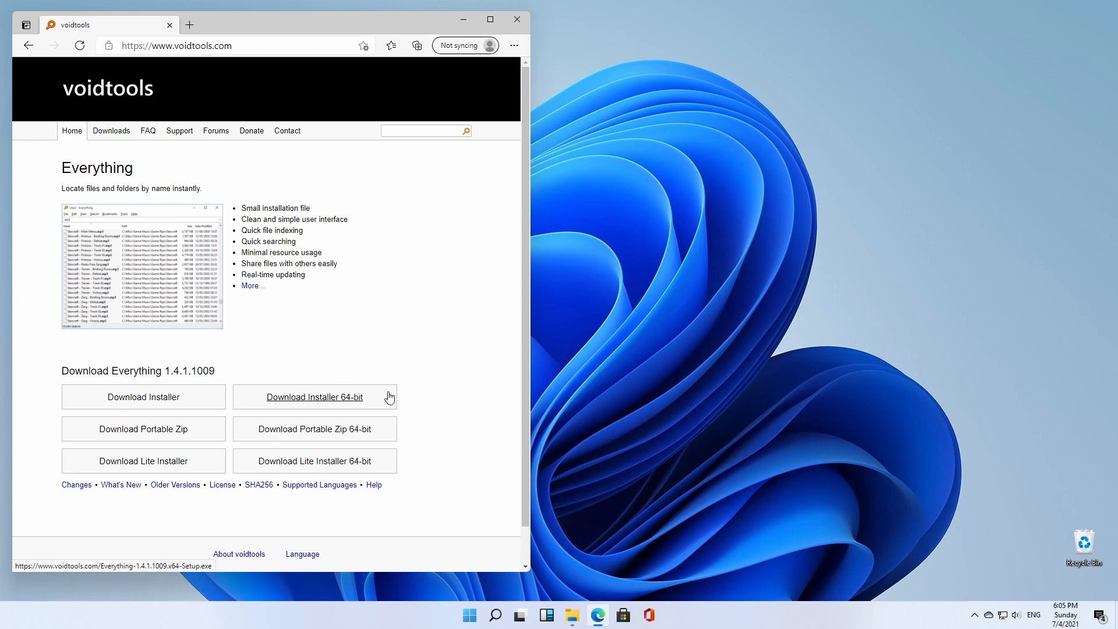
pyautogui.moveTo(402, 444)
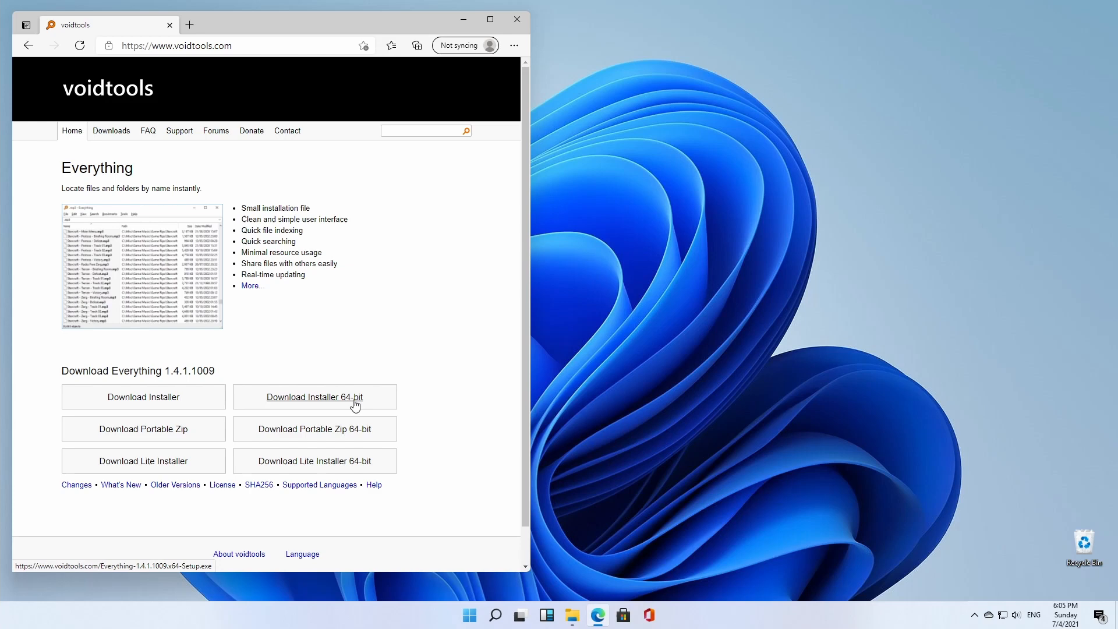
pyautogui.moveTo(339, 472)
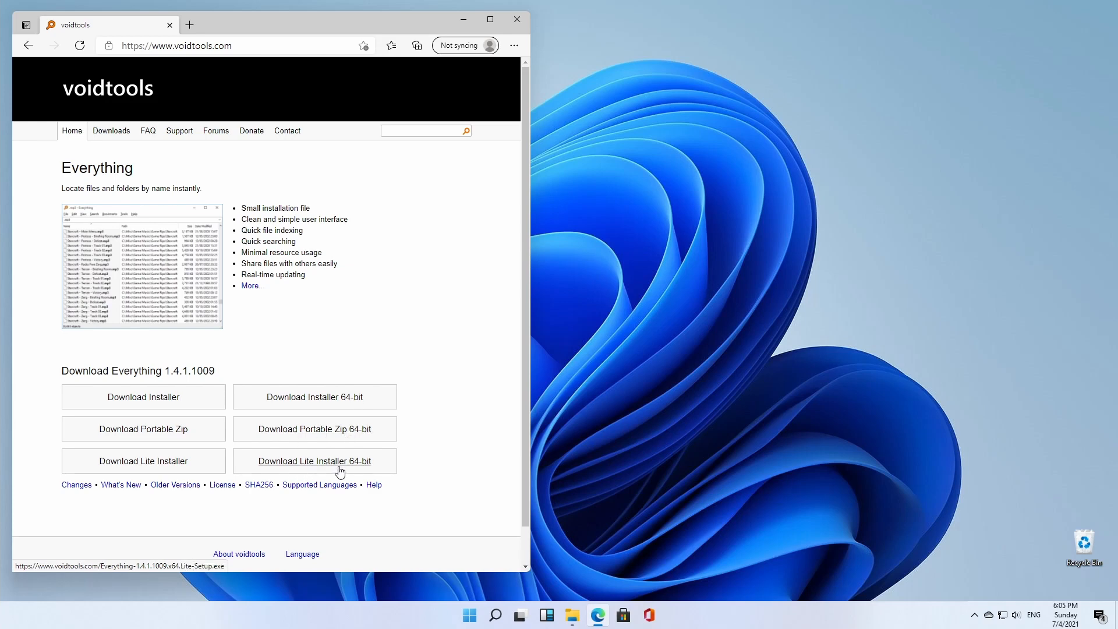
pyautogui.moveTo(313, 397)
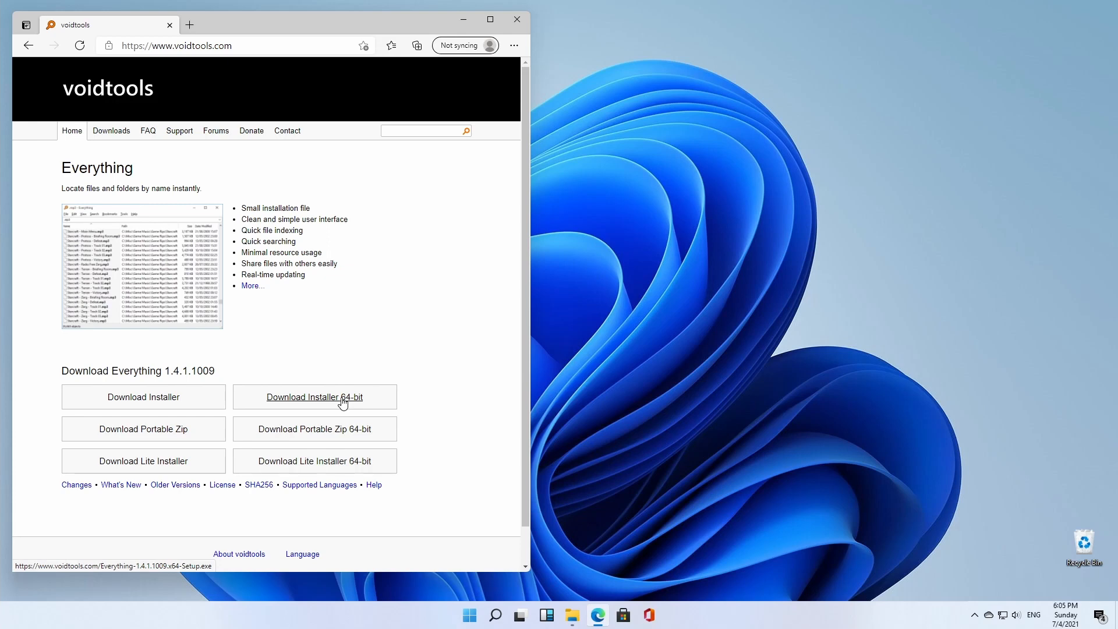
# - Download the 64-bit installer and run it, accepting English, the license and default locations
pyautogui.click(314, 395)
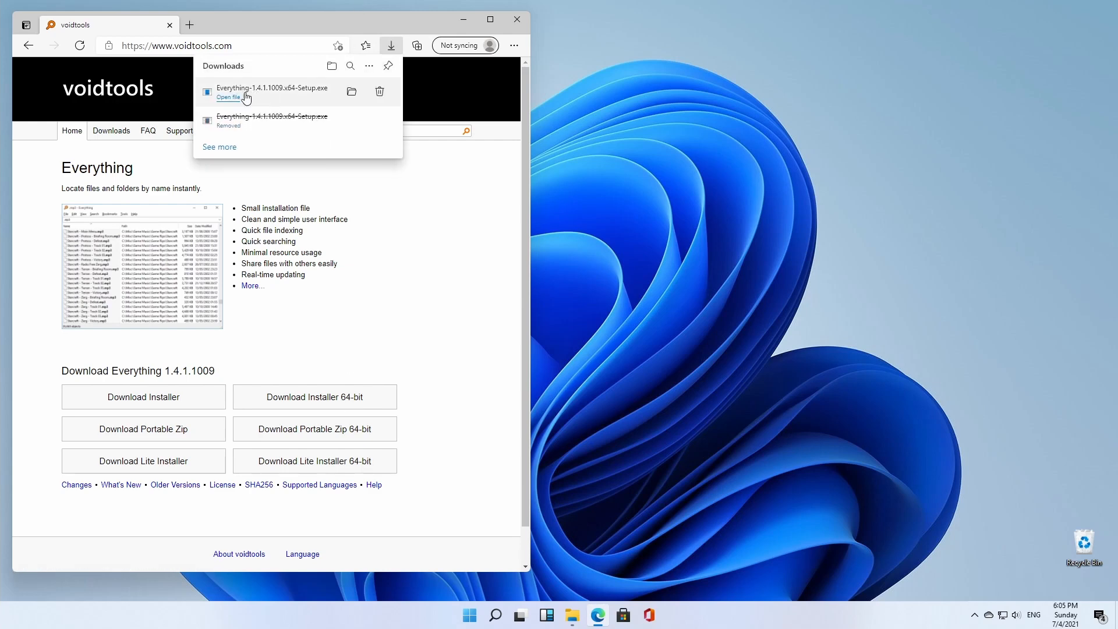
pyautogui.click(227, 97)
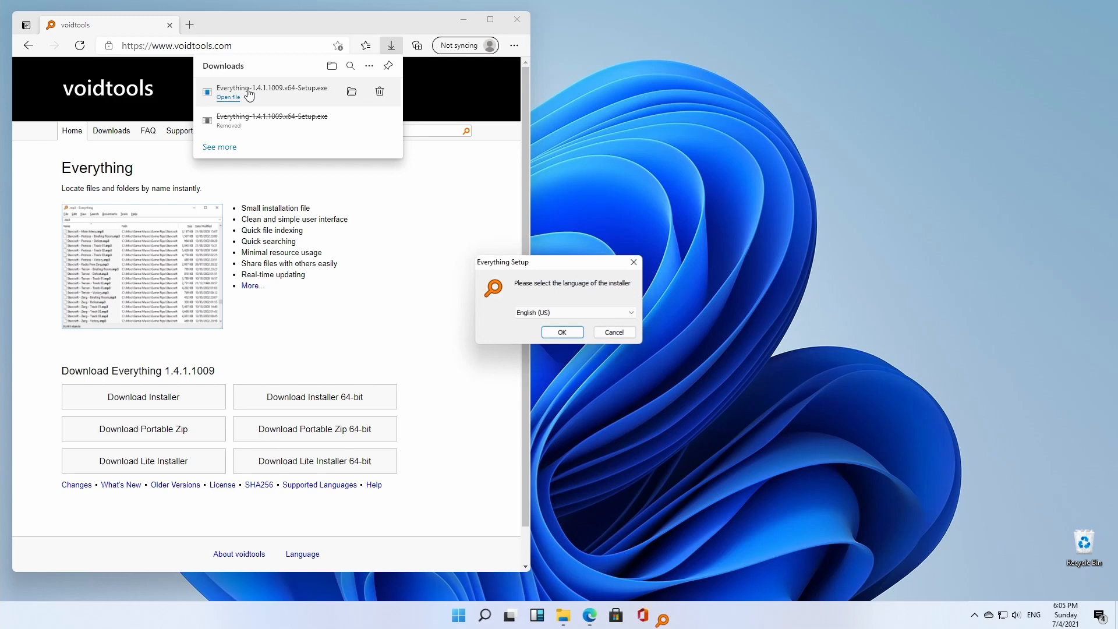
pyautogui.click(561, 332)
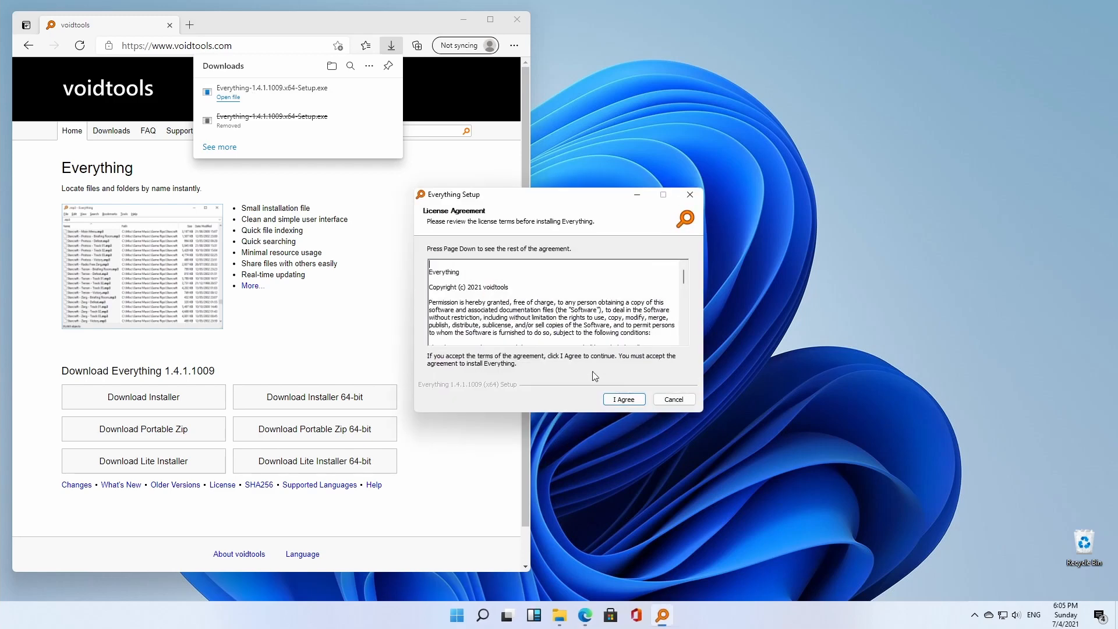
pyautogui.click(622, 398)
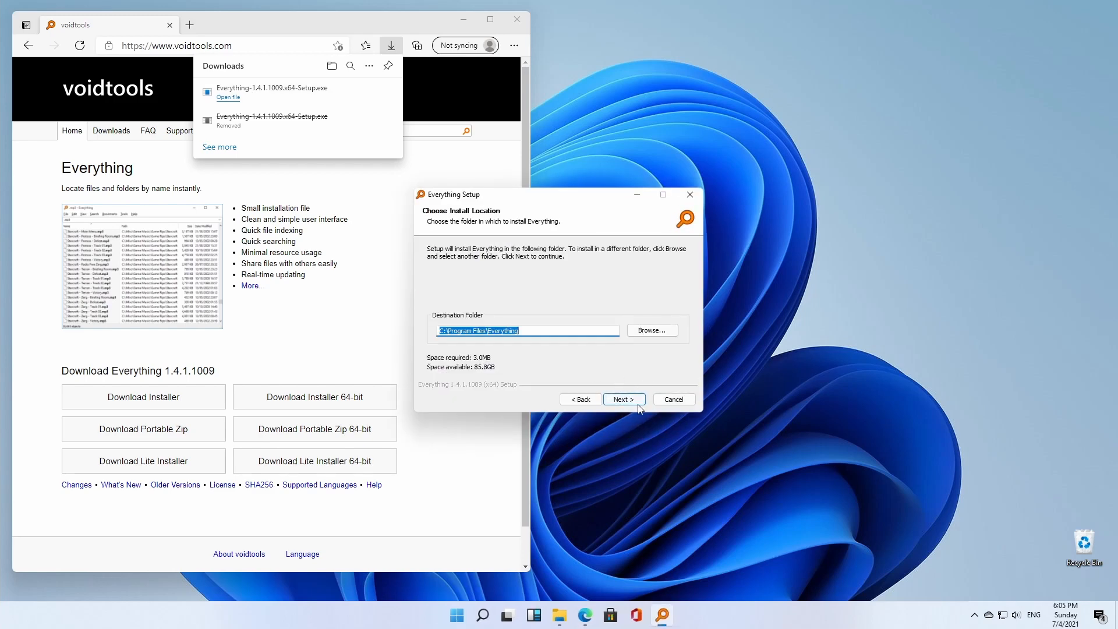
pyautogui.click(623, 398)
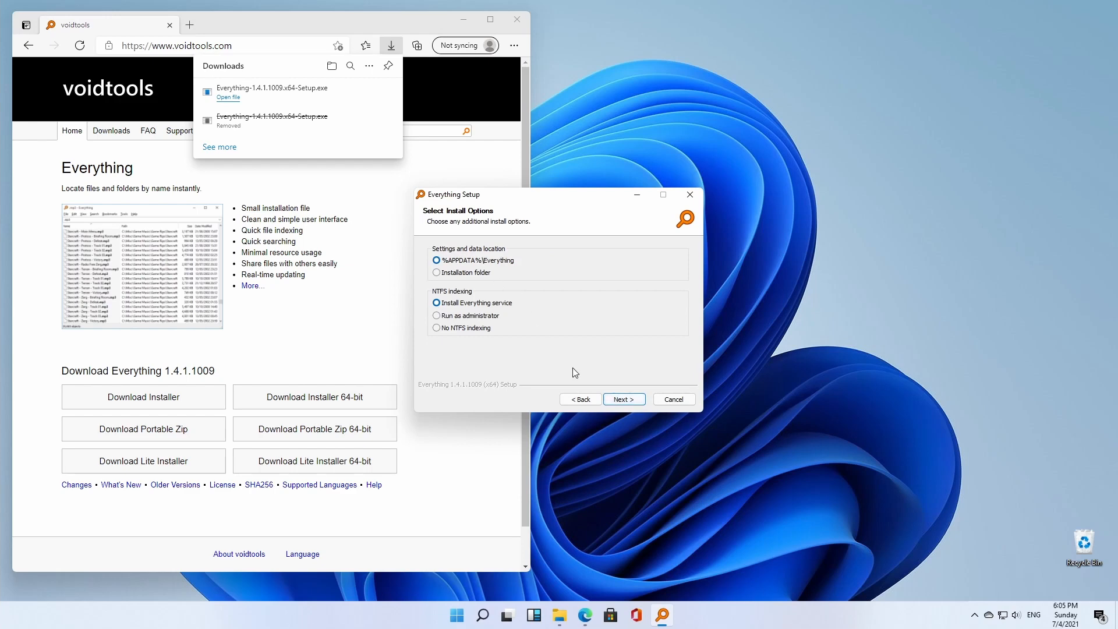
pyautogui.click(623, 398)
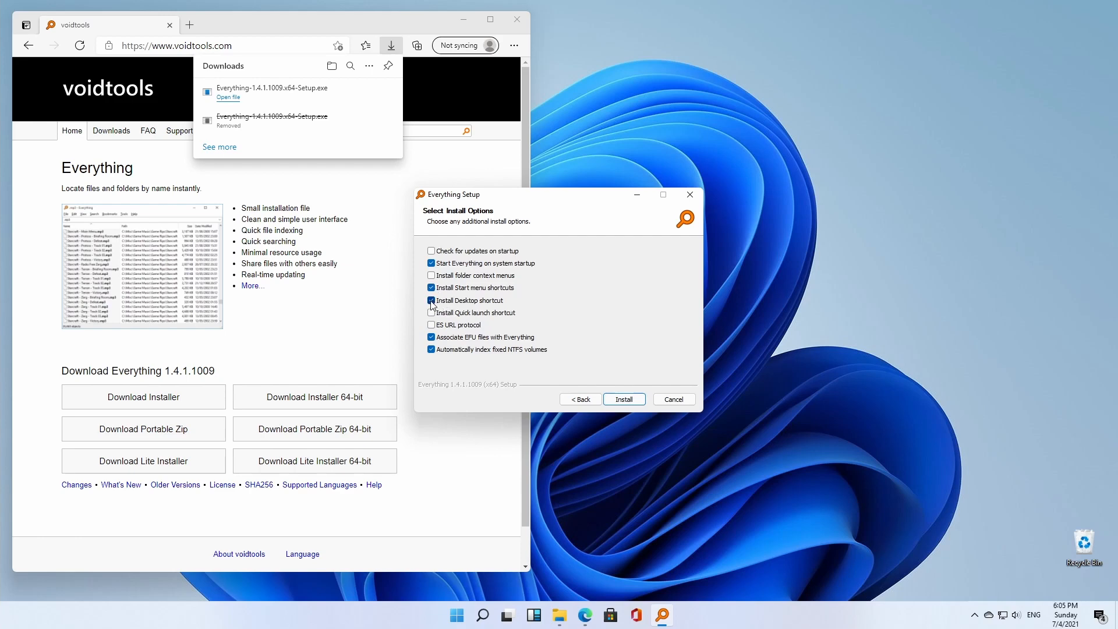
# - Turn off the desktop shortcut and install Everything, allowing the UAC prompt
pyautogui.click(430, 300)
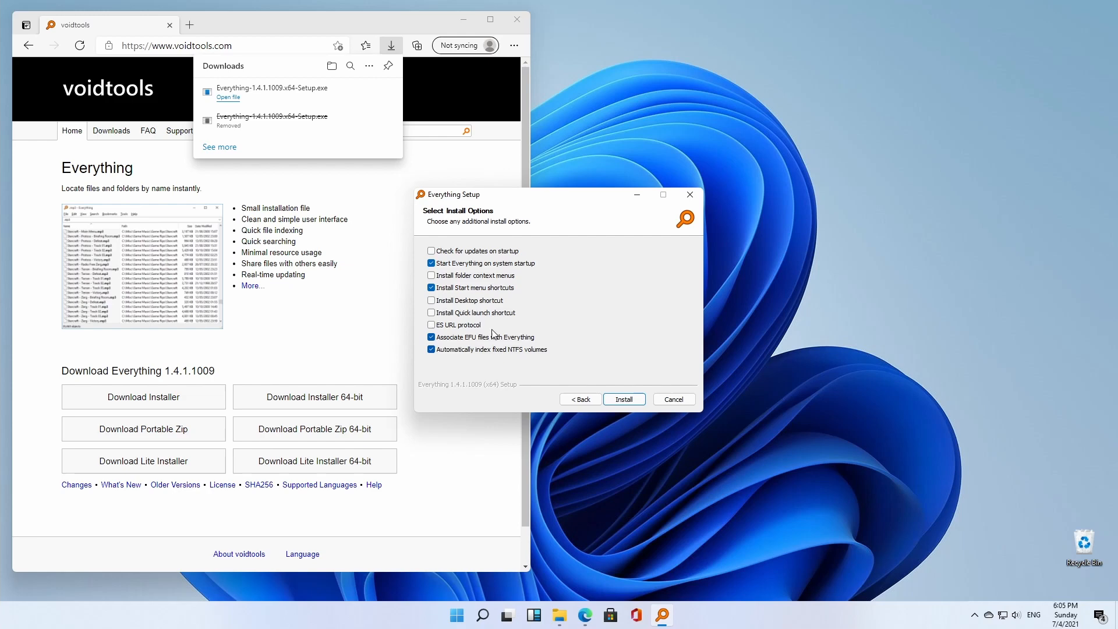
pyautogui.moveTo(615, 348)
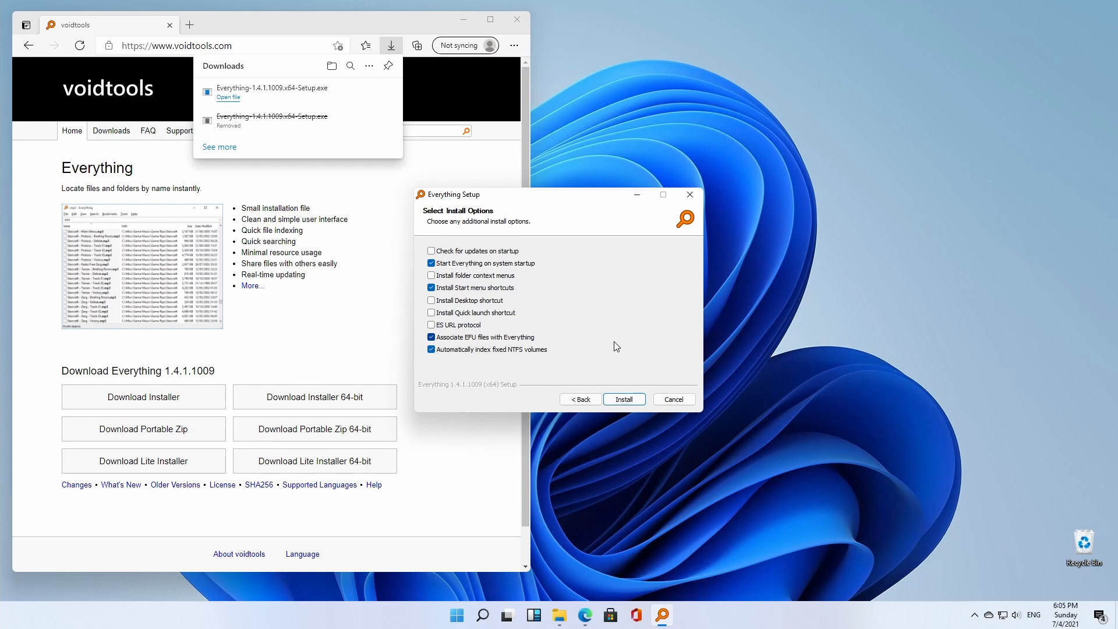
pyautogui.moveTo(618, 339)
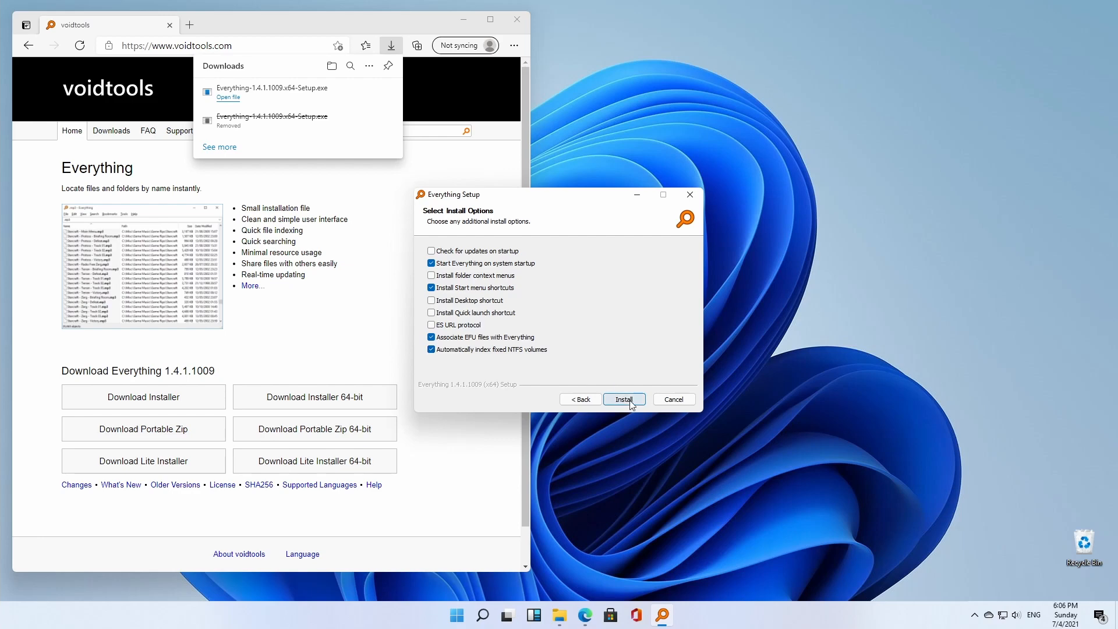
pyautogui.click(622, 398)
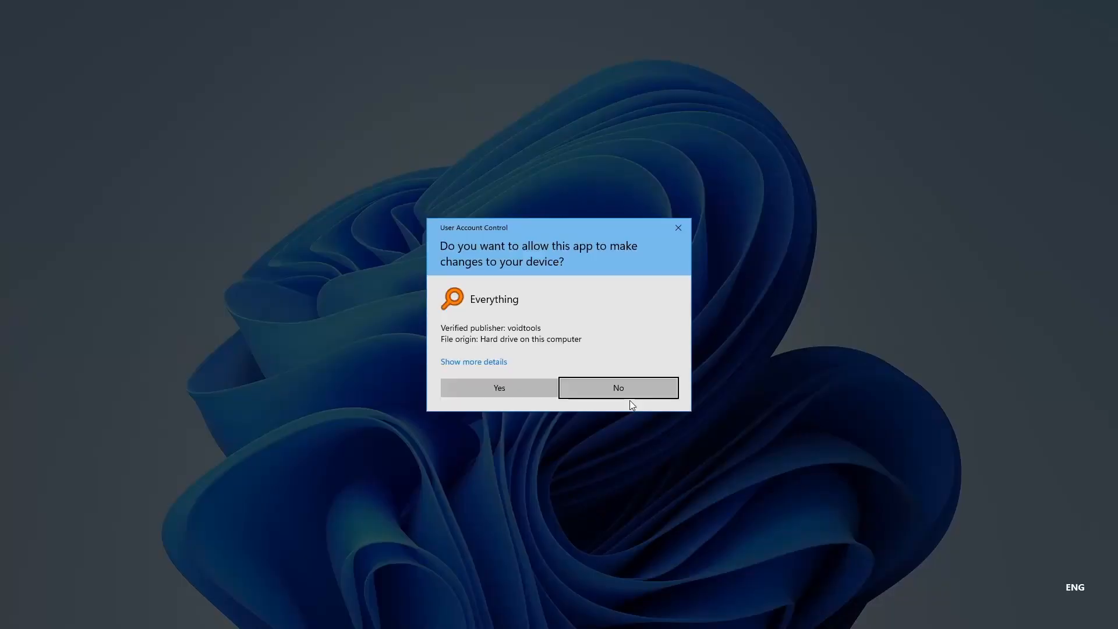
pyautogui.click(498, 388)
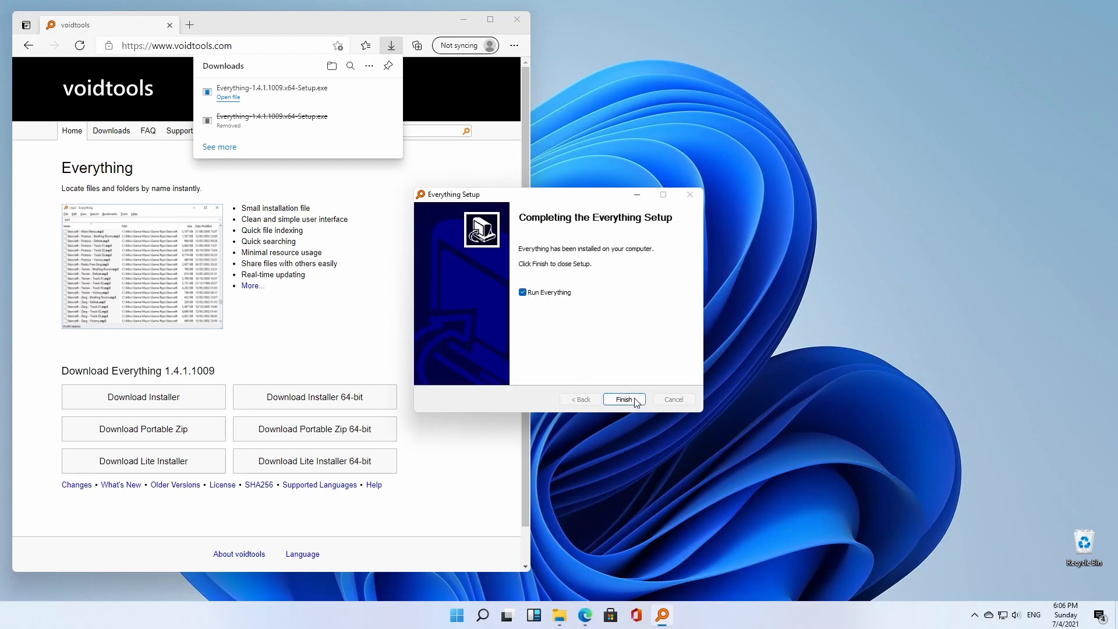
# - Finish setup with Run Everything checked so the main window lists about 128,000 objects
pyautogui.click(623, 400)
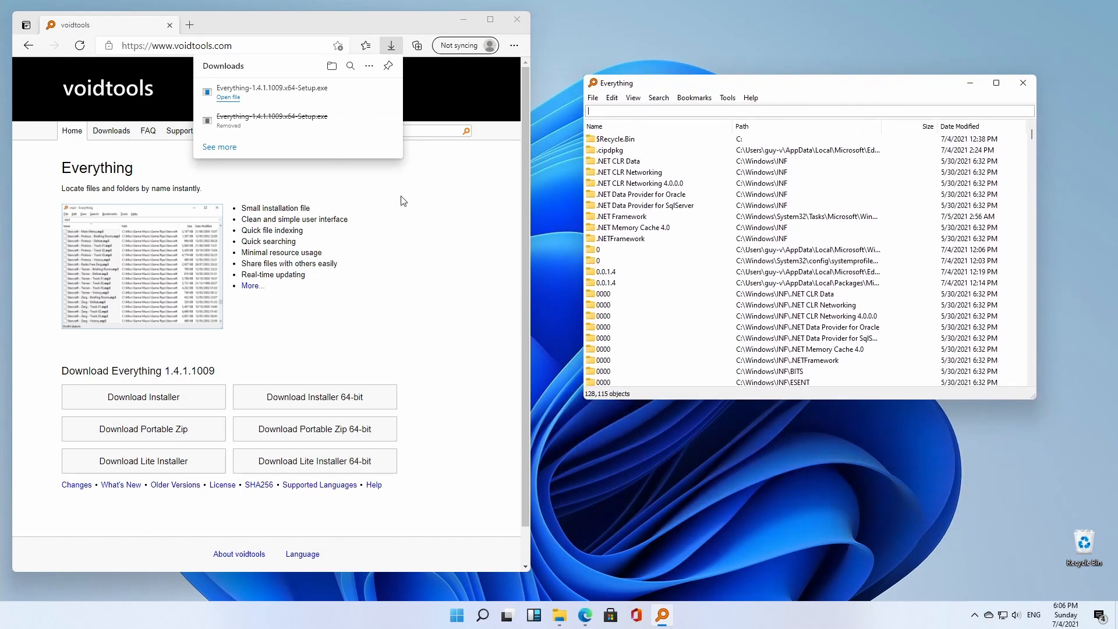
pyautogui.moveTo(463, 20)
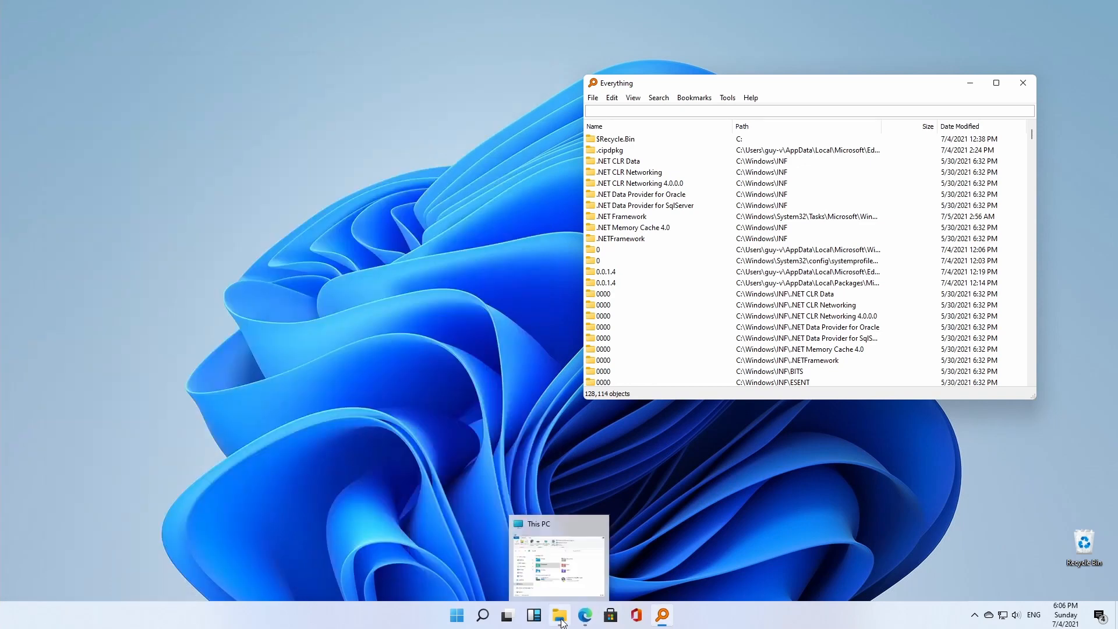
# - Create new text documents on the desktop via New > Text Document as search targets
pyautogui.click(558, 556)
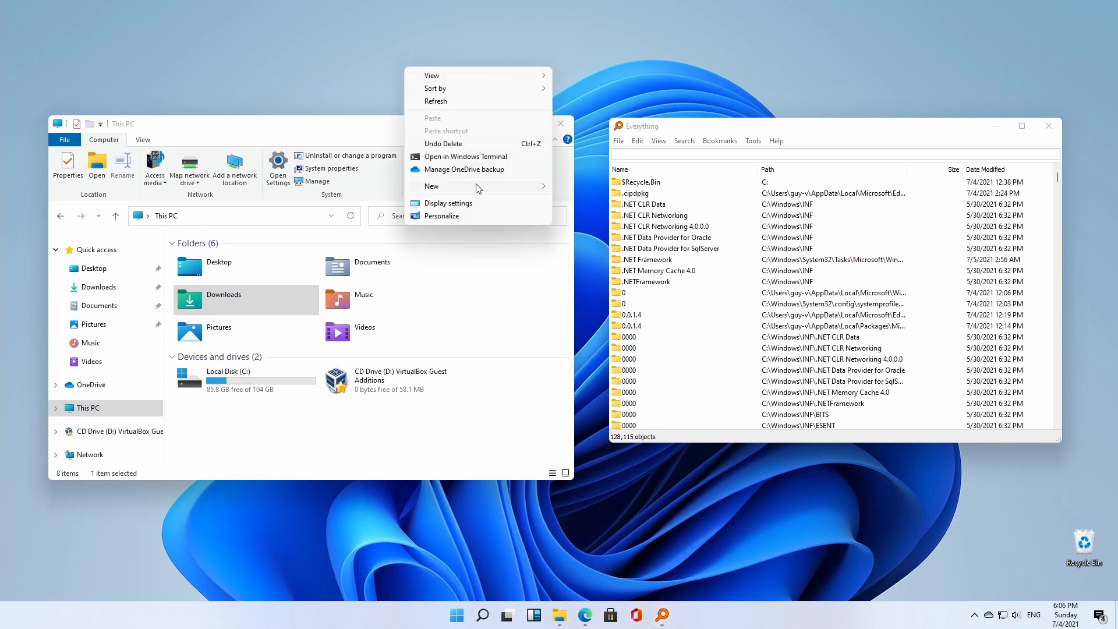
pyautogui.click(449, 34)
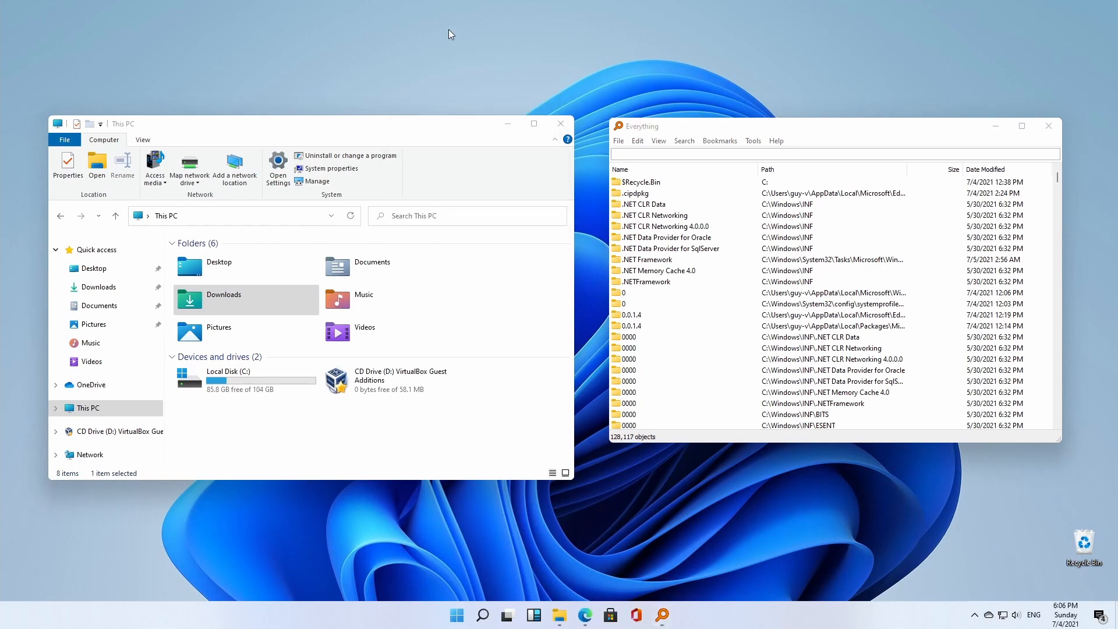
pyautogui.rightClick(449, 34)
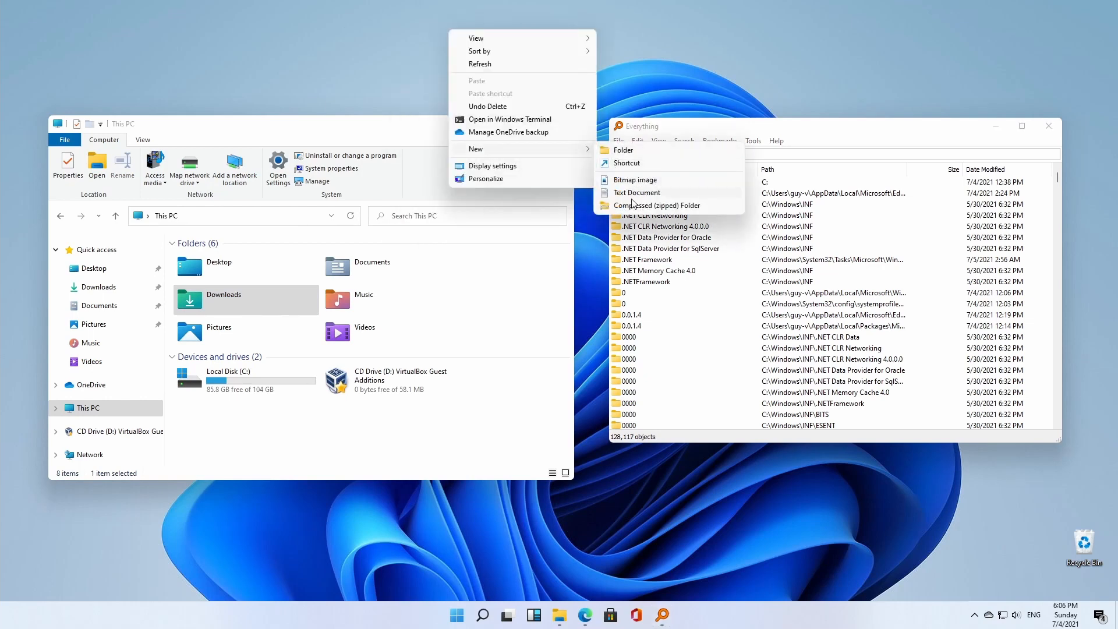
pyautogui.click(635, 192)
pyautogui.write('findme.txt')
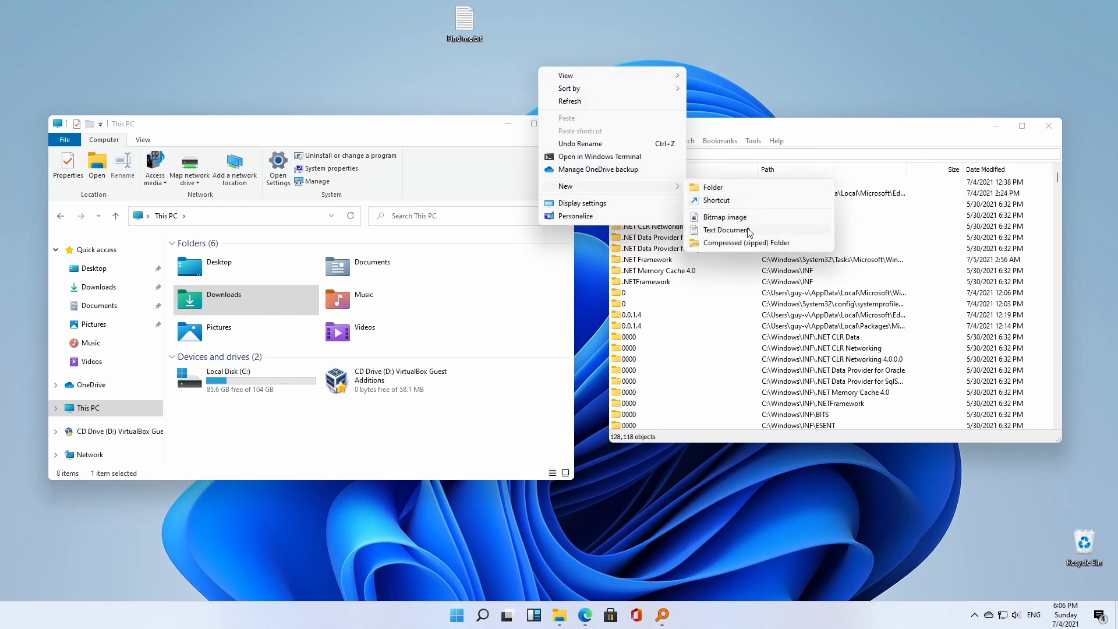
pyautogui.click(726, 229)
pyautogui.write('online-stuff-review.txt')
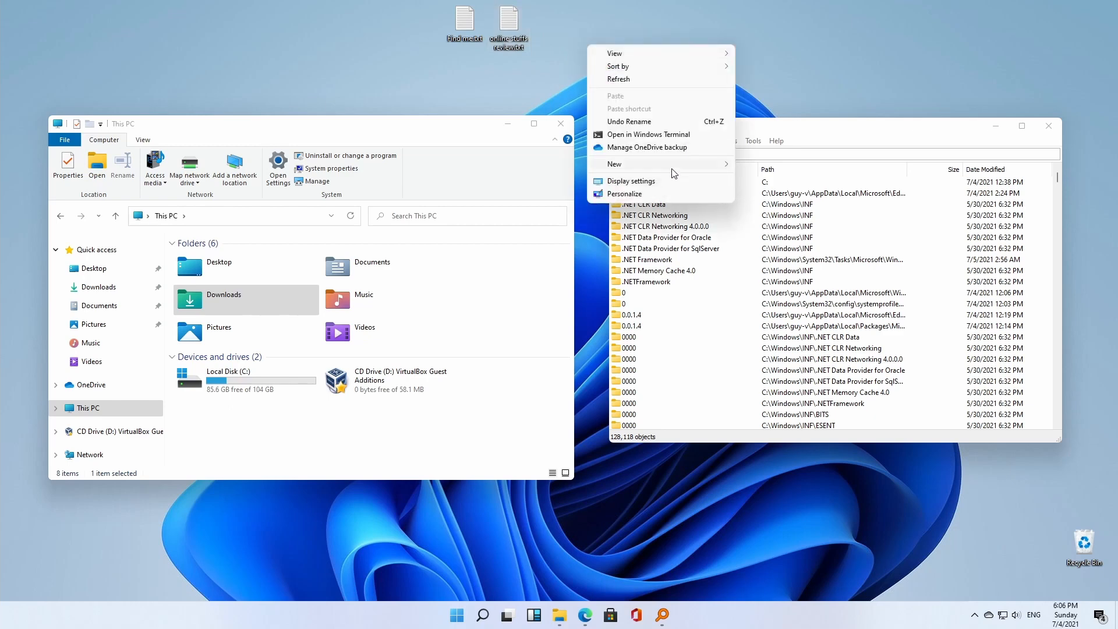
pyautogui.click(614, 164)
pyautogui.write('Please subscribe.txt')
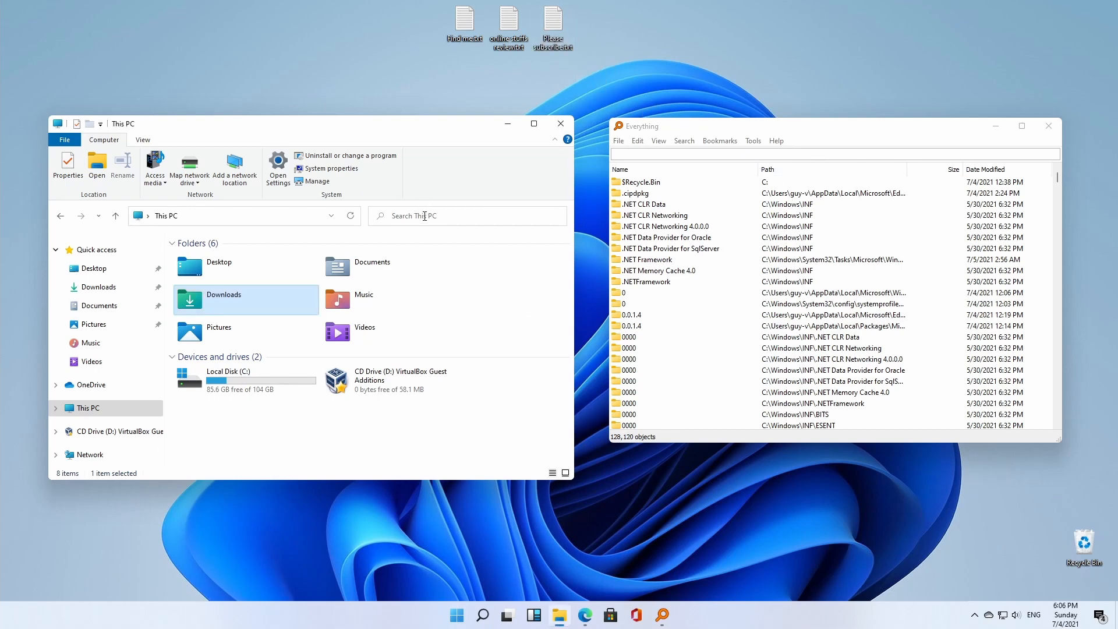
pyautogui.click(467, 216)
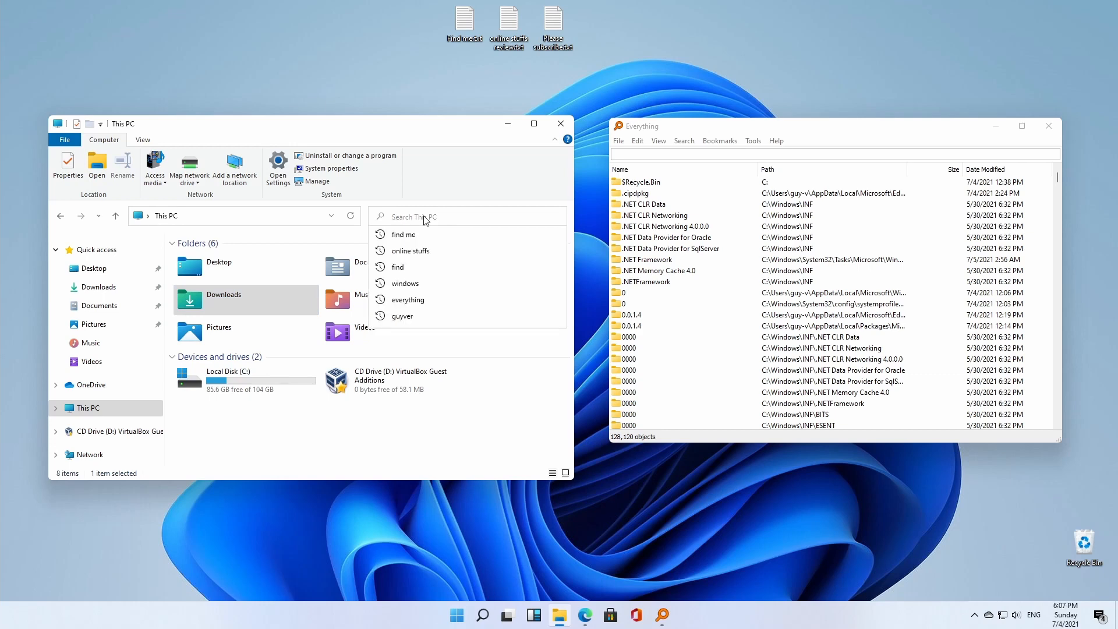
pyautogui.click(403, 234)
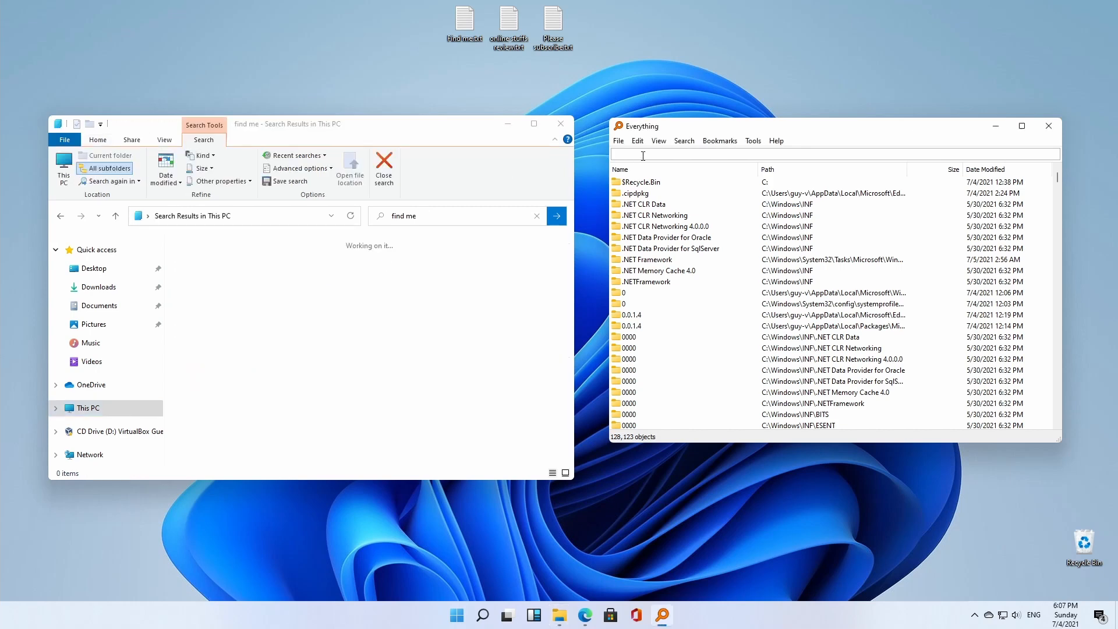
pyautogui.write('find')
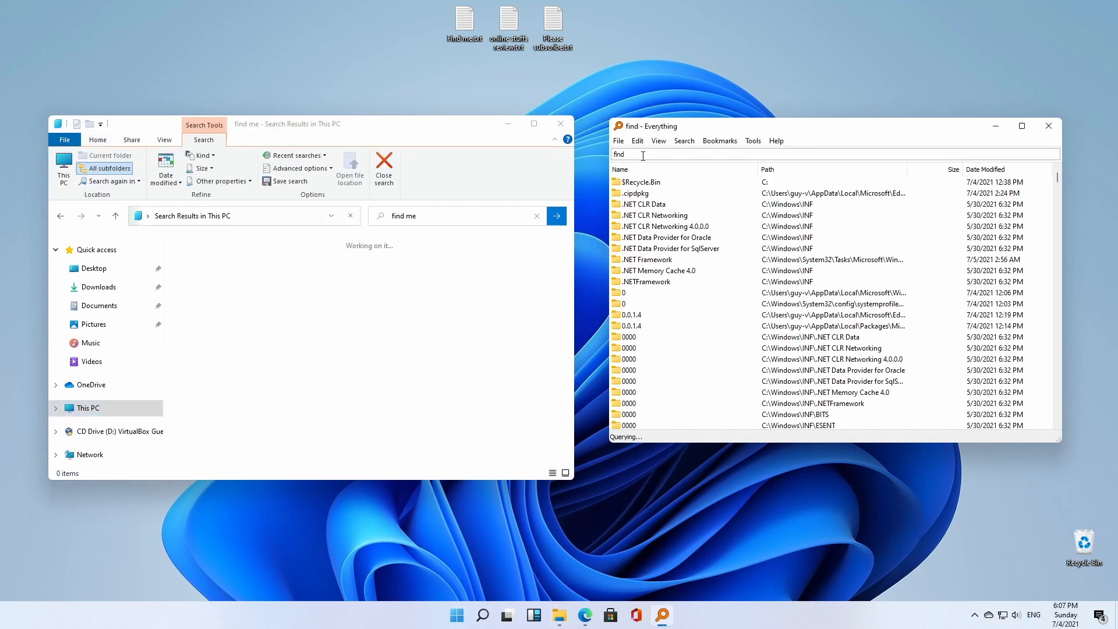
pyautogui.write('me')
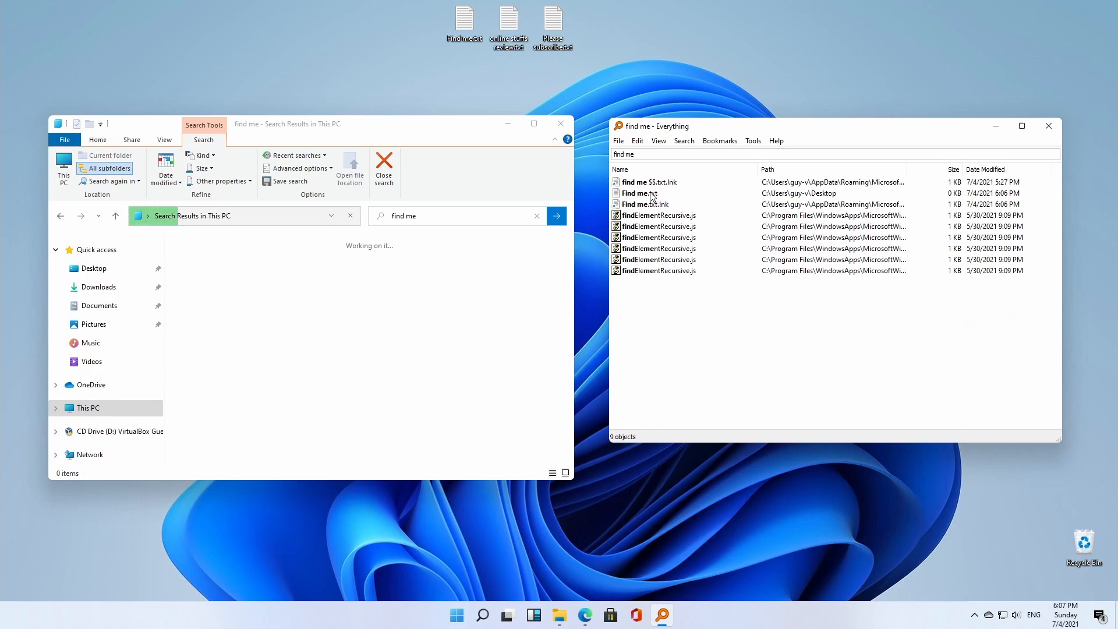
pyautogui.click(639, 193)
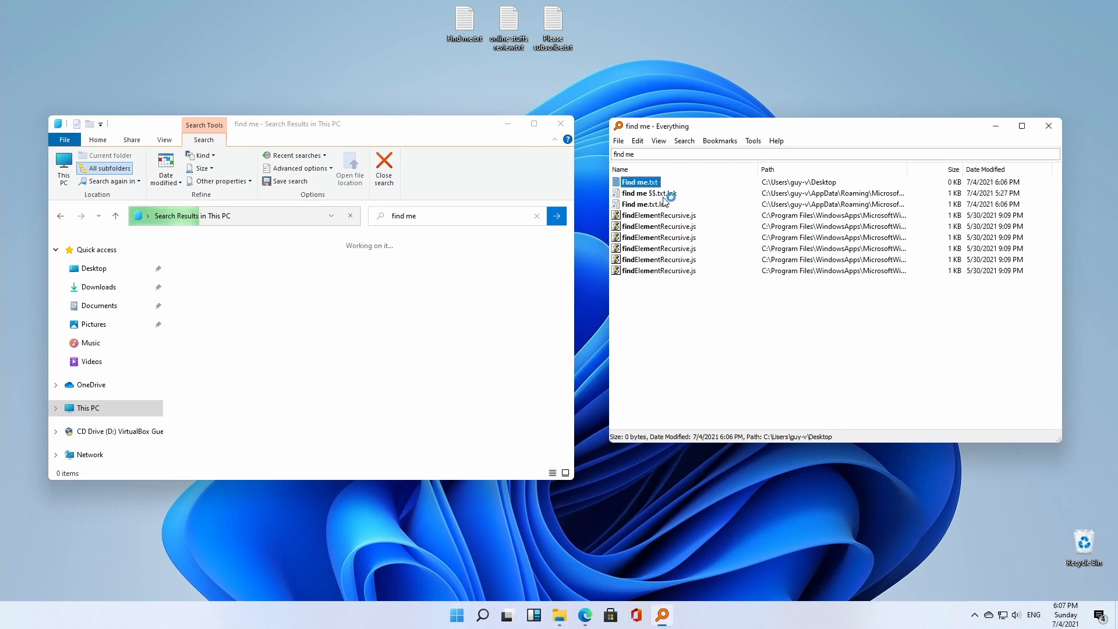
pyautogui.doubleClick(640, 182)
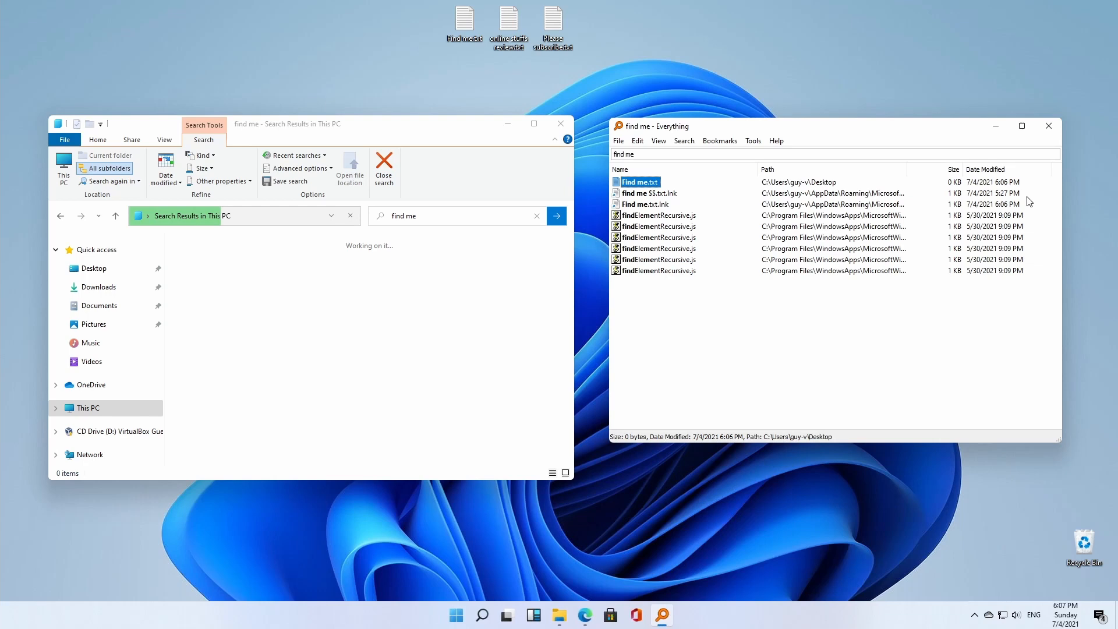
pyautogui.rightClick(641, 181)
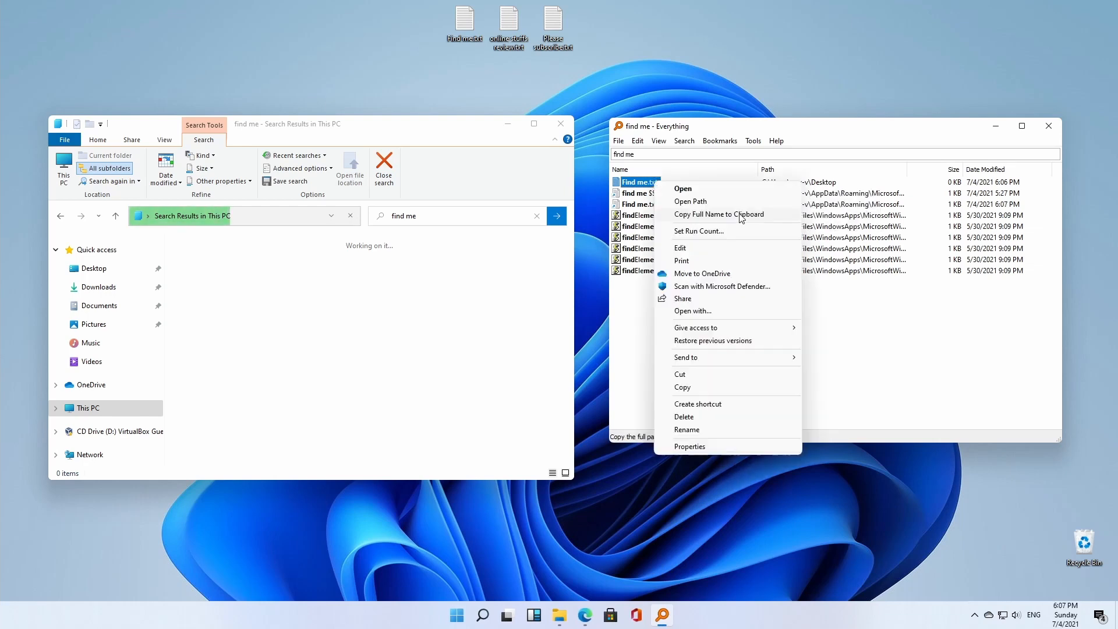
pyautogui.click(689, 201)
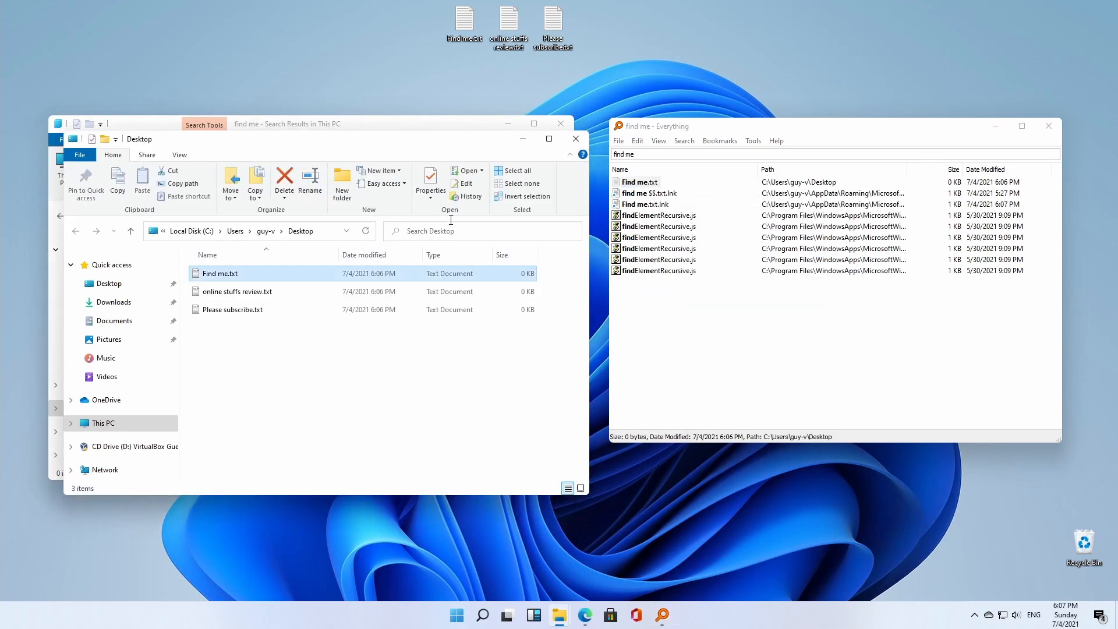
pyautogui.click(219, 273)
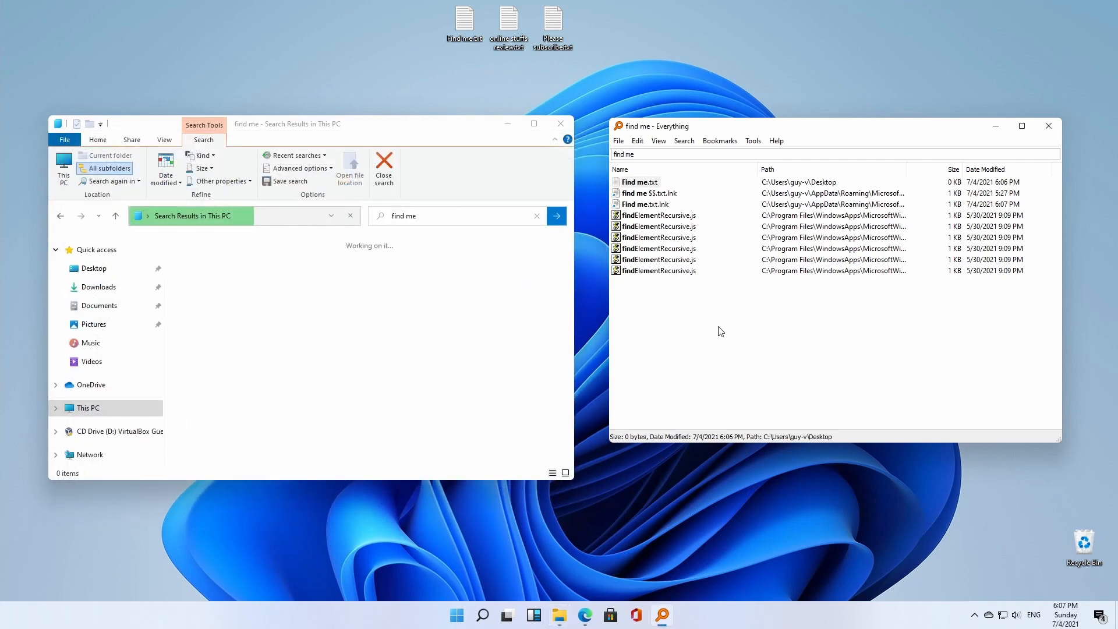
pyautogui.click(638, 182)
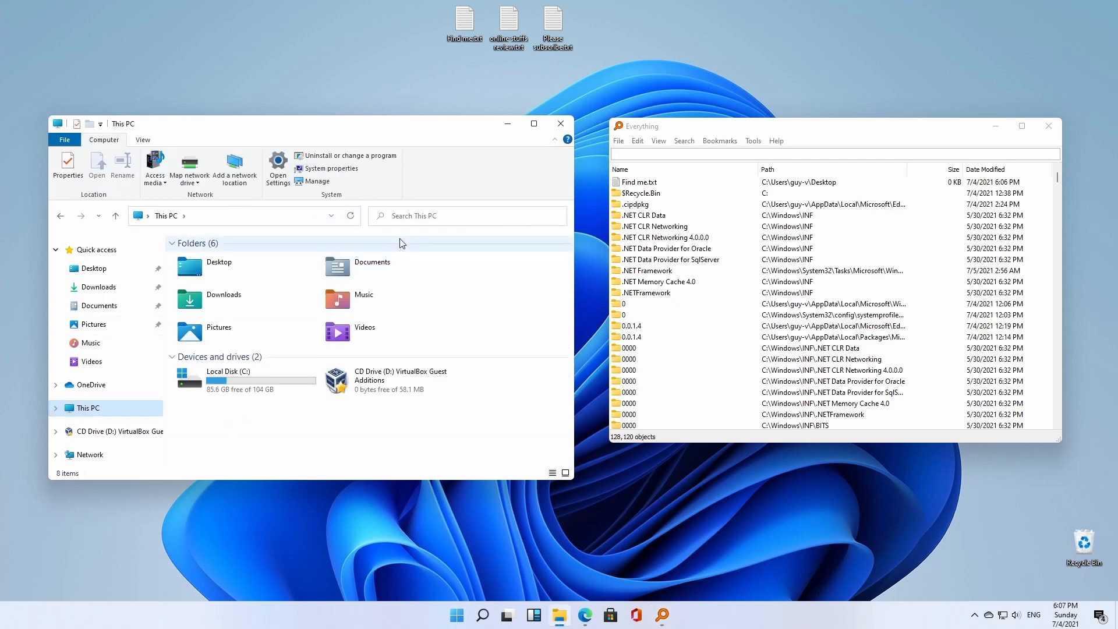
# - Search 'online stuffs' in Explorer and Everything, opening online stuffs review.txt from Everything
pyautogui.write('find me')
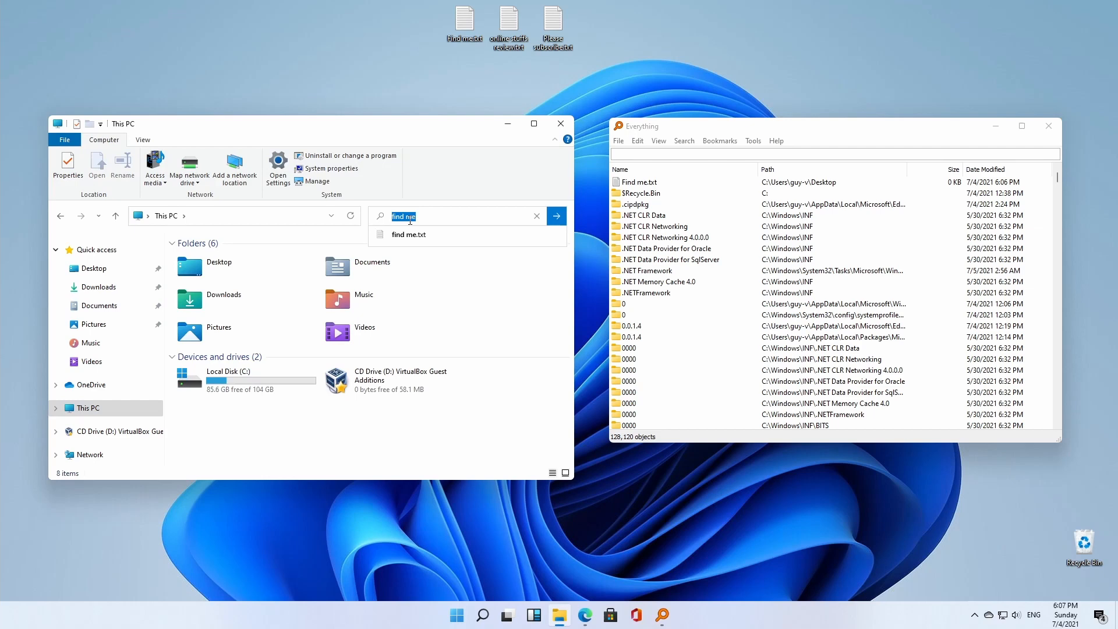
pyautogui.write('online stuffs')
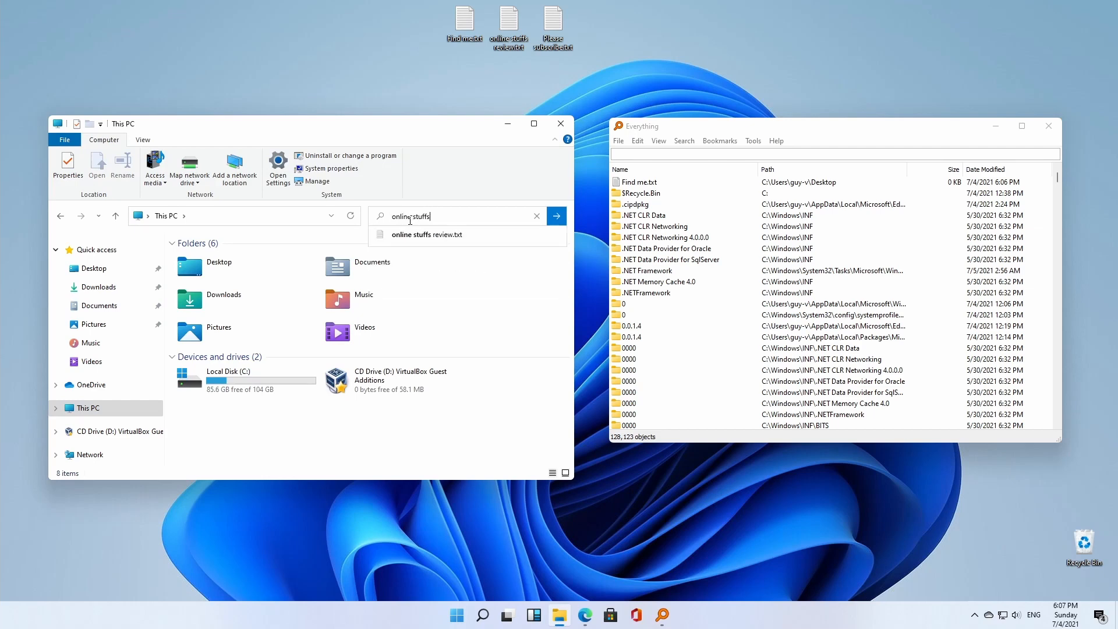
pyautogui.click(556, 215)
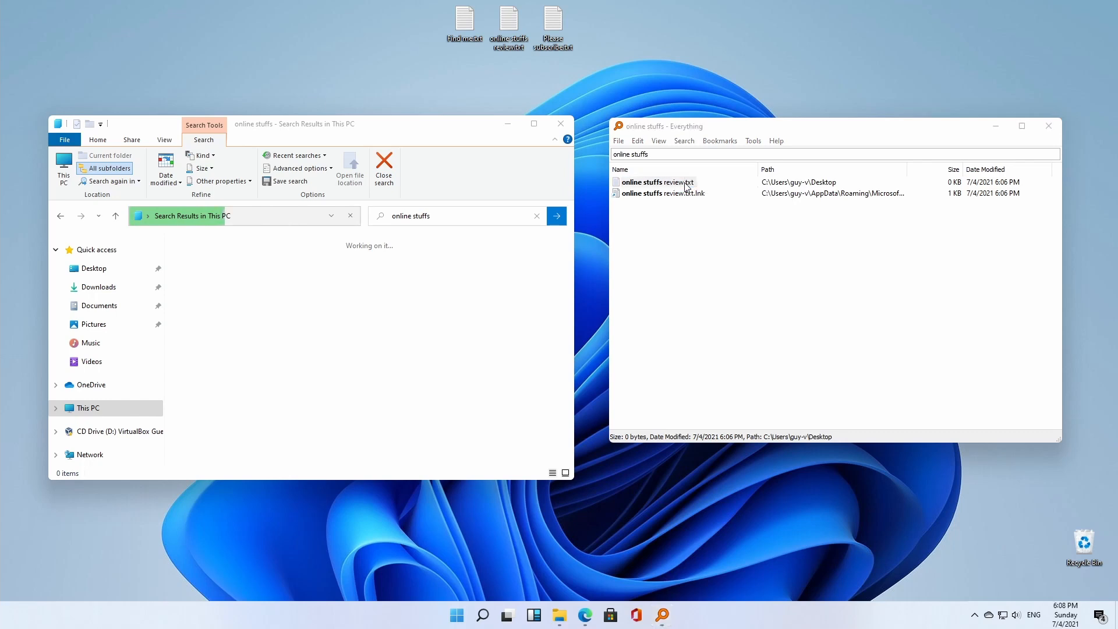
pyautogui.doubleClick(653, 182)
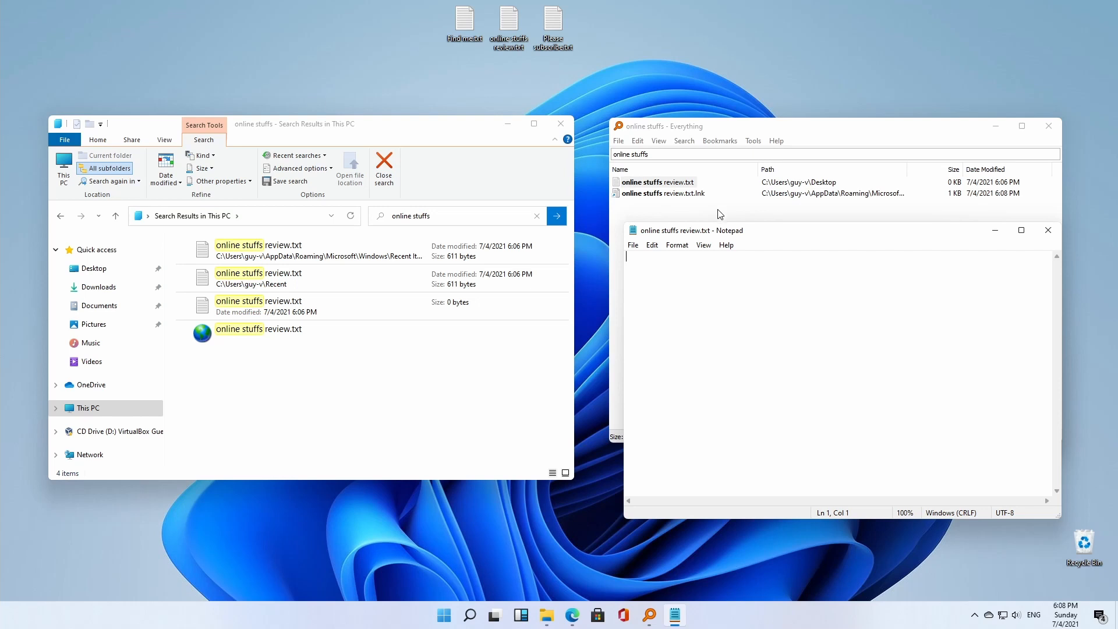
pyautogui.moveTo(1041, 252)
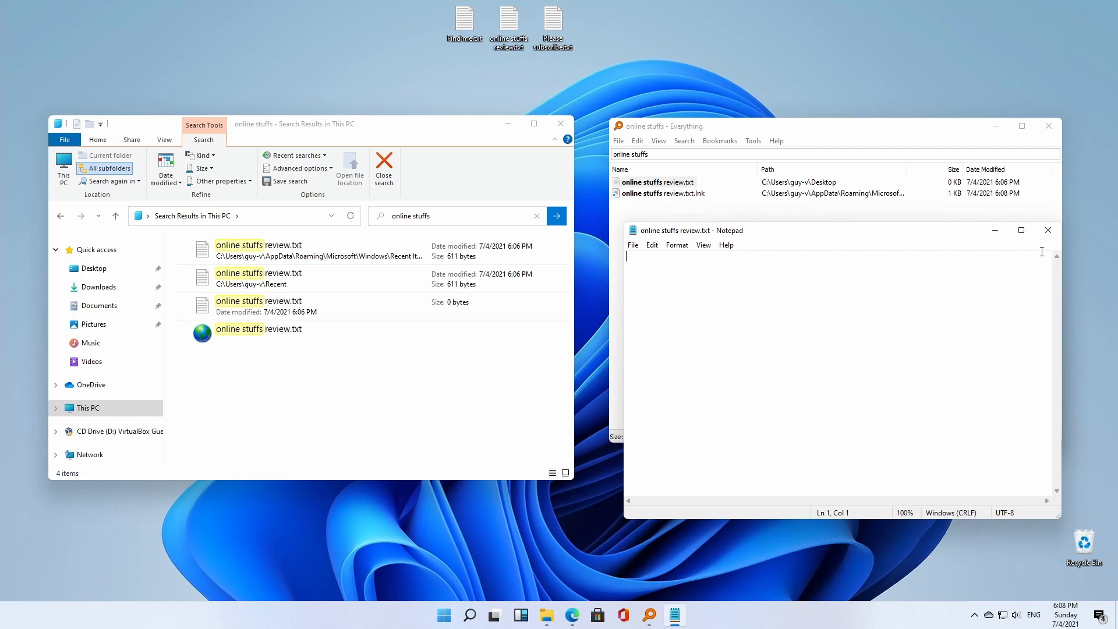
pyautogui.moveTo(1047, 230)
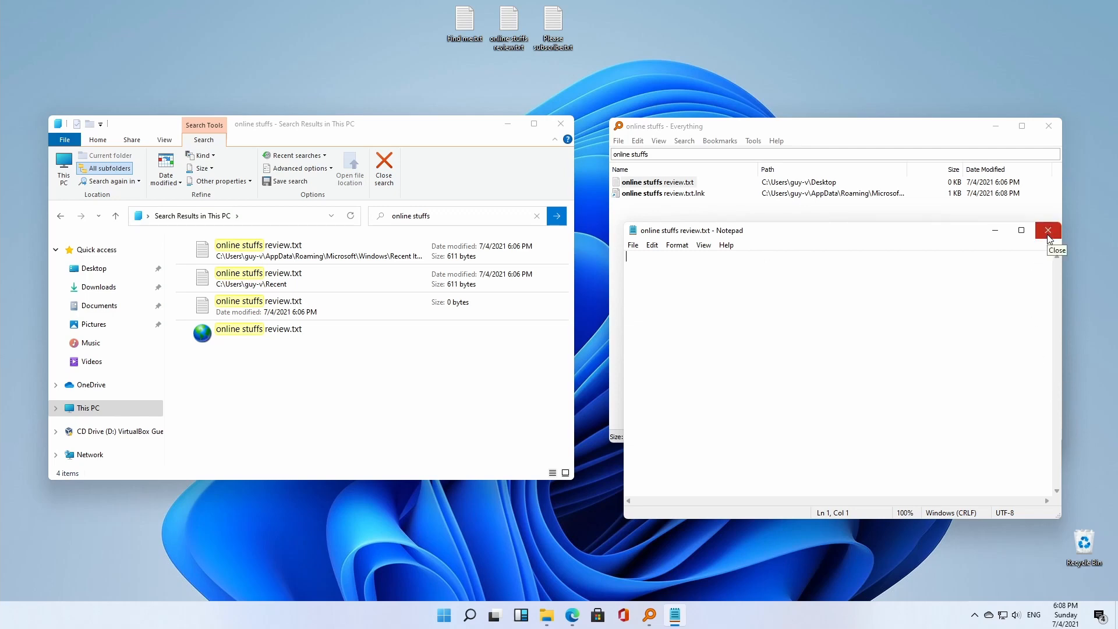
# - Close the text file and select the matching online stuffs review.txt results in Explorer
pyautogui.click(1047, 230)
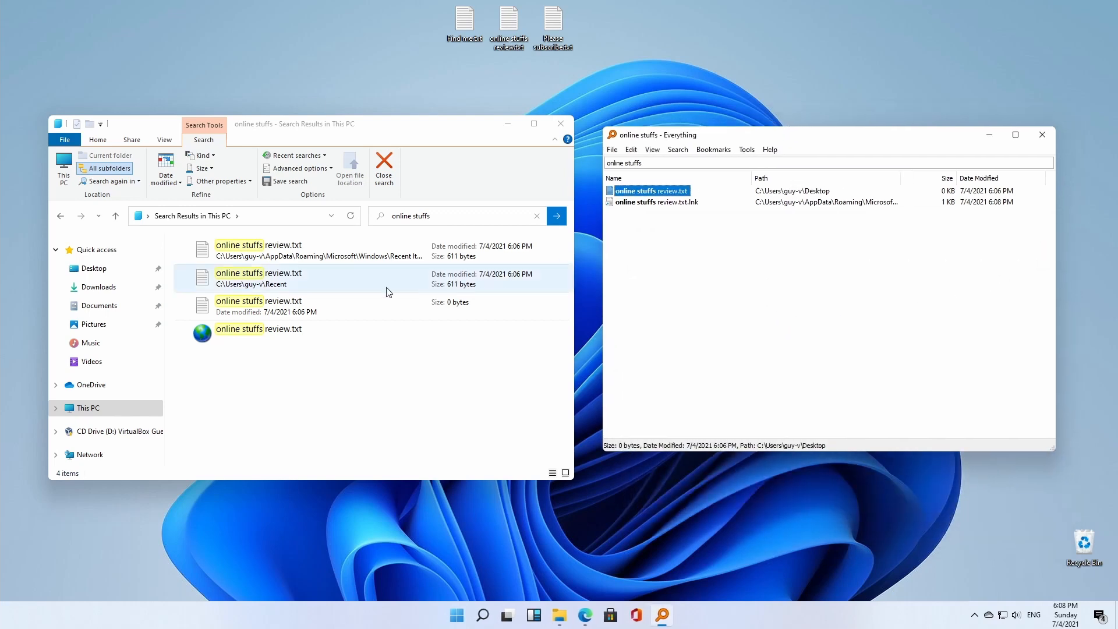
pyautogui.click(285, 249)
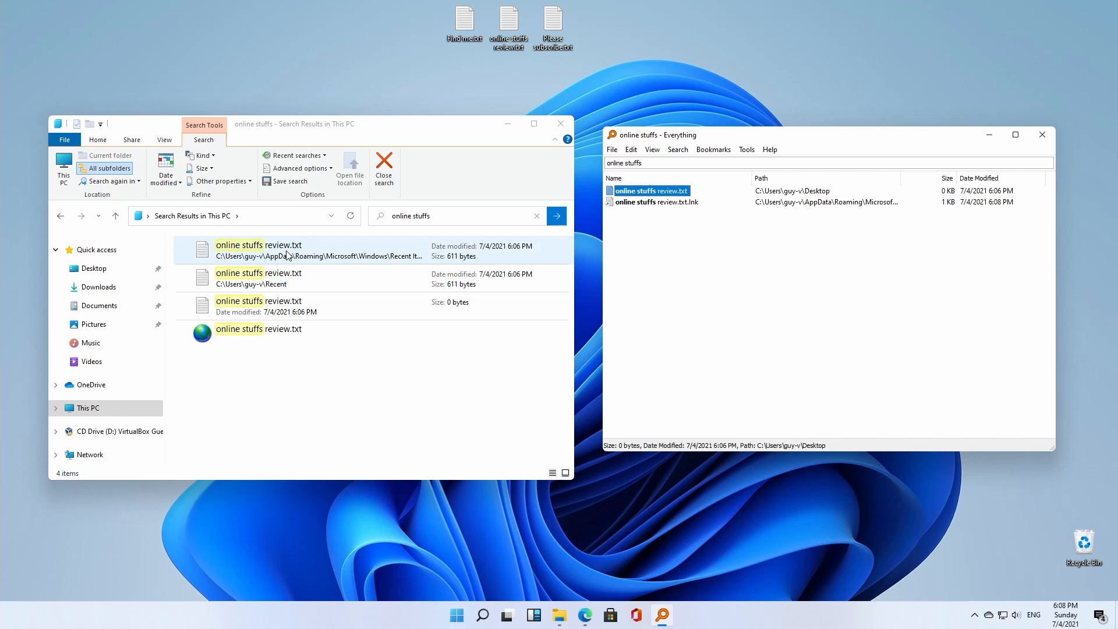
pyautogui.click(744, 163)
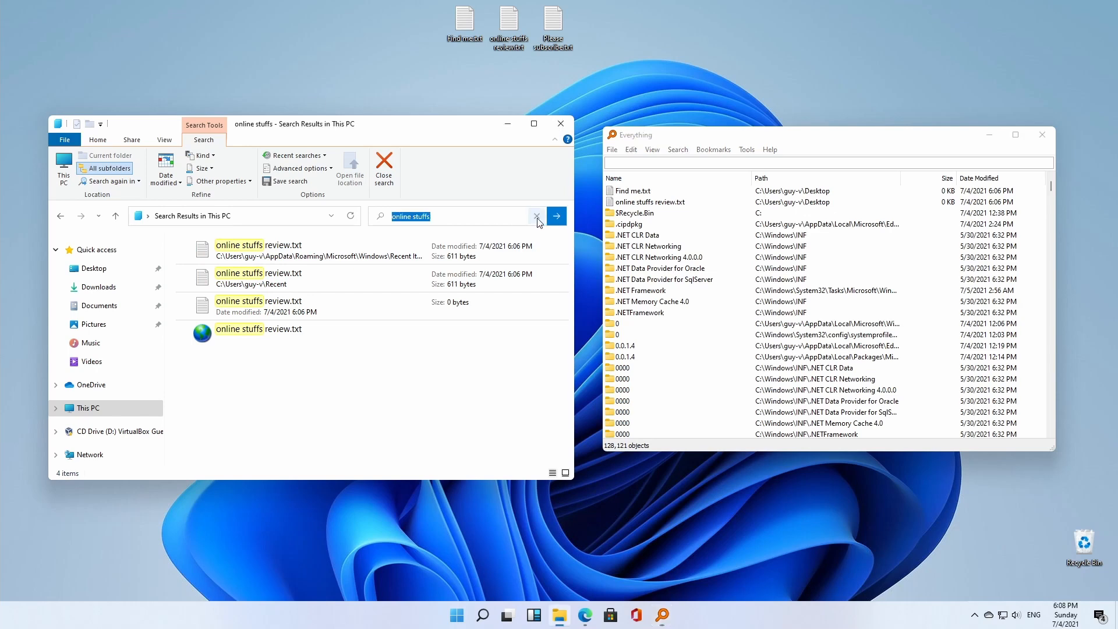
# - Search 'subscribe' in both tools, open Please subscribe.txt from Everything and close it
pyautogui.click(535, 217)
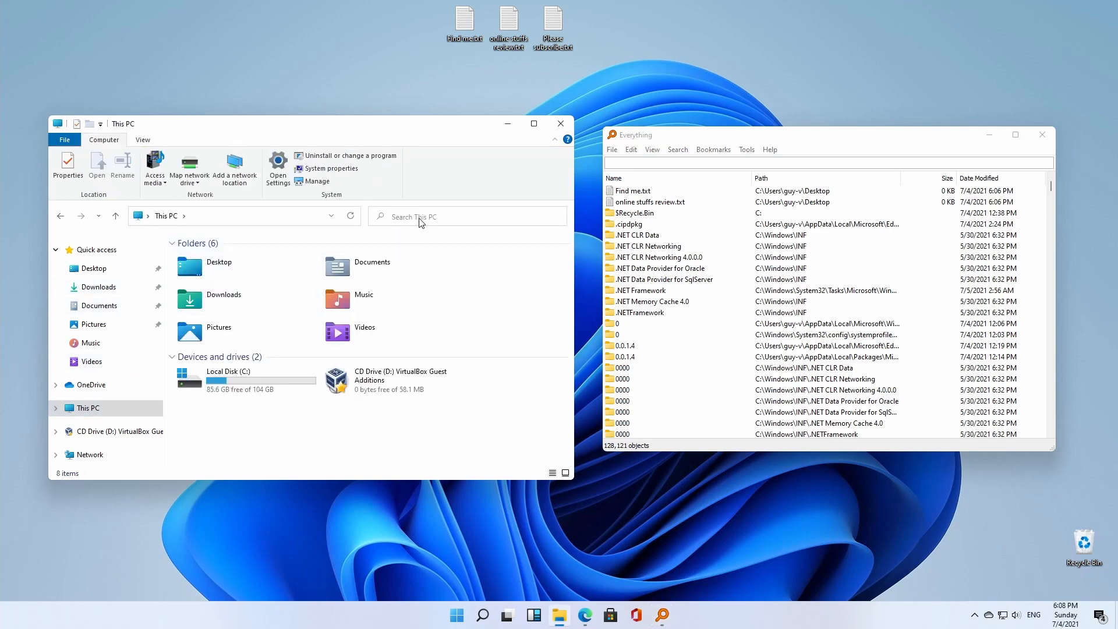
pyautogui.write('subscribe')
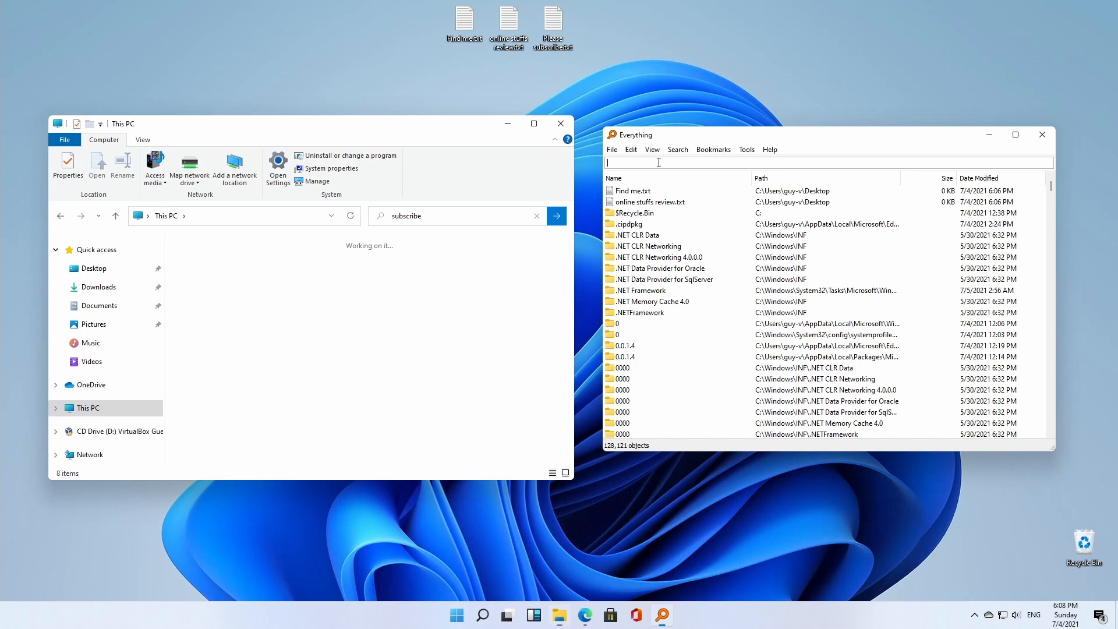
pyautogui.write('susb')
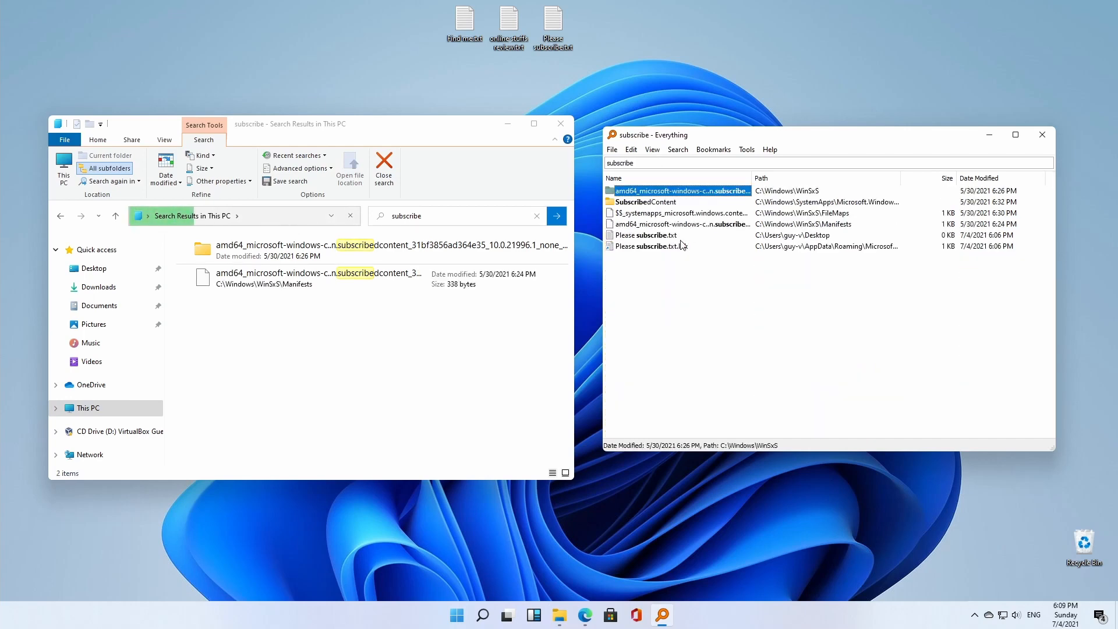
pyautogui.doubleClick(648, 234)
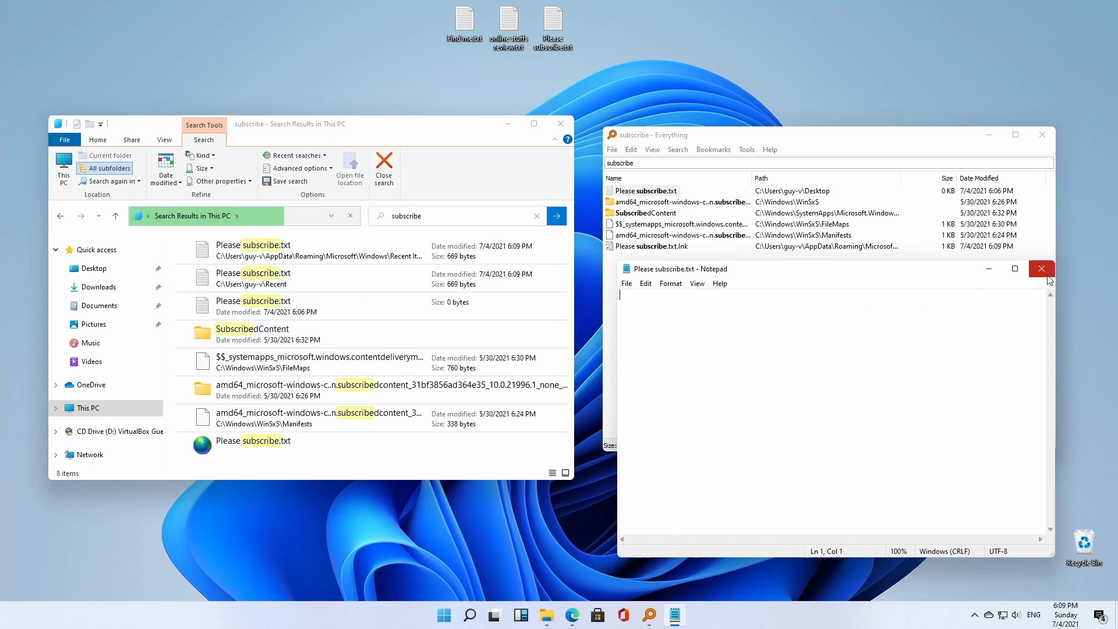
pyautogui.click(1041, 269)
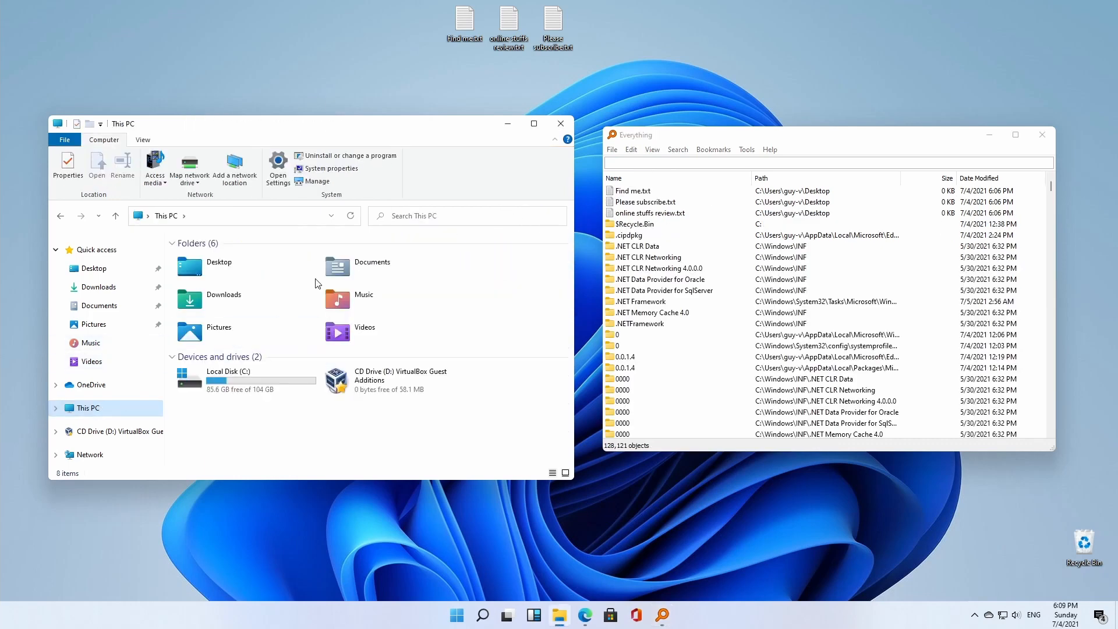
# - Search 'find me', open Find me.txt from Everything, close it and stop Explorer's unfinished search
pyautogui.write('fi')
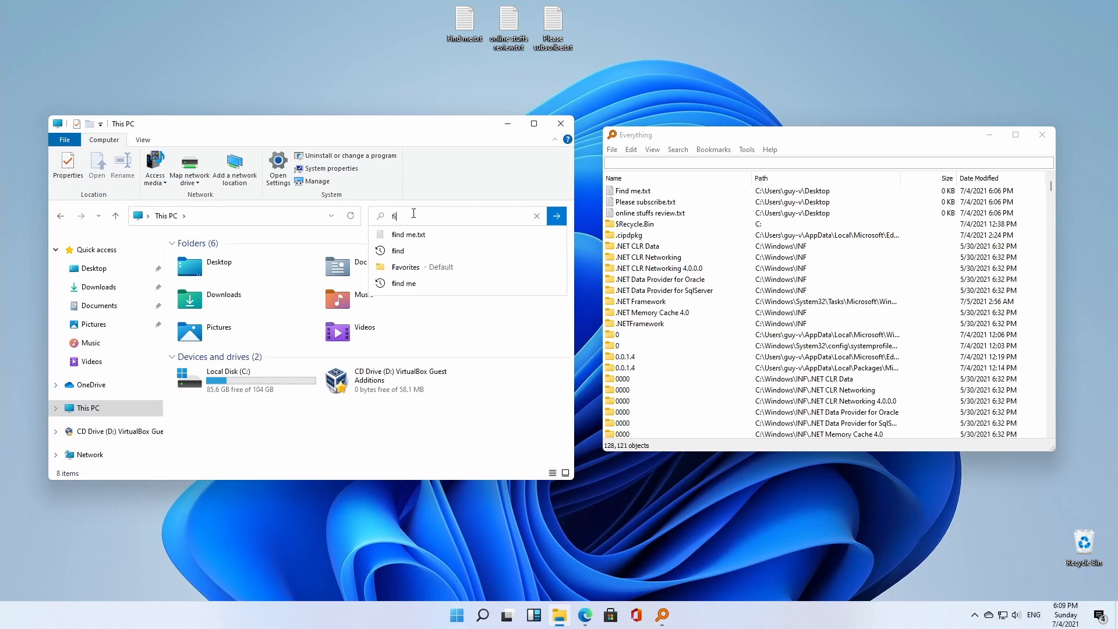
pyautogui.click(403, 283)
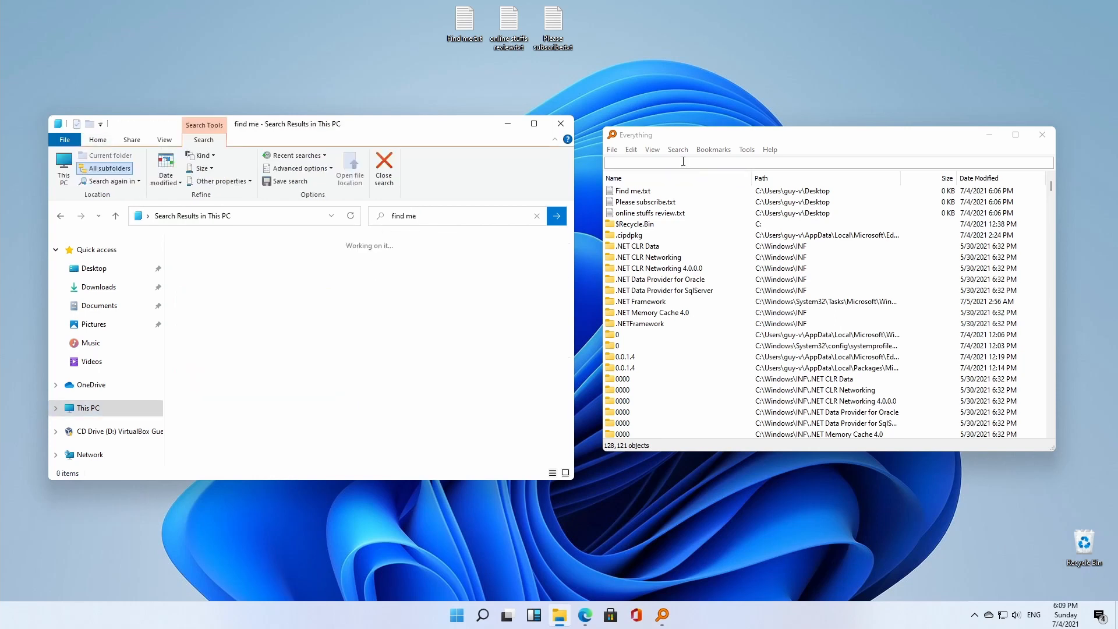
pyautogui.write('find me')
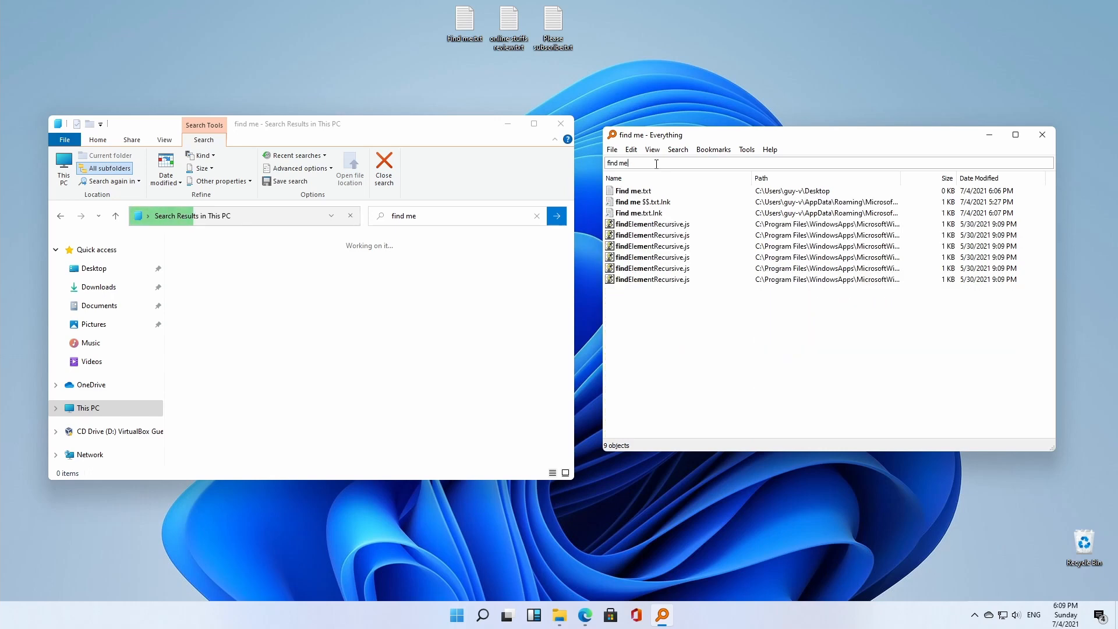
pyautogui.click(630, 189)
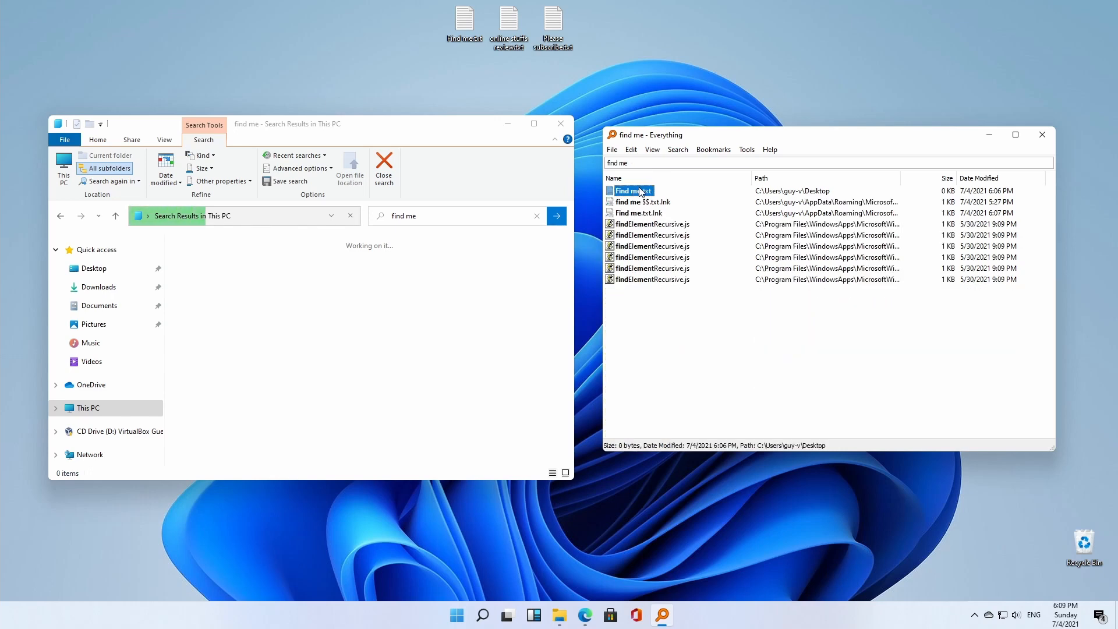
pyautogui.doubleClick(630, 189)
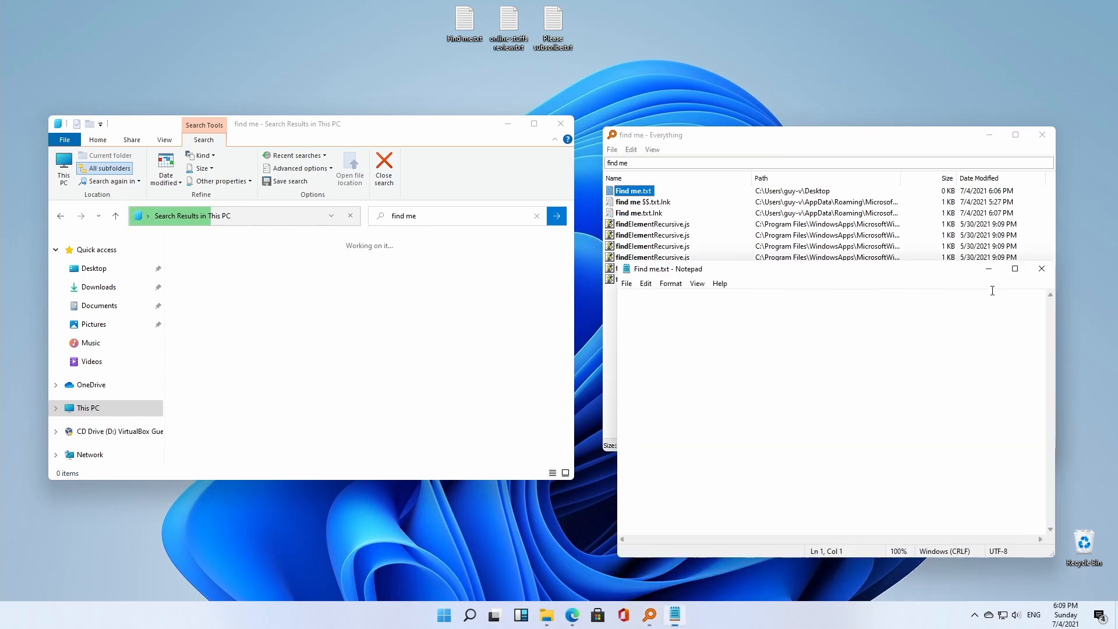
pyautogui.click(1041, 269)
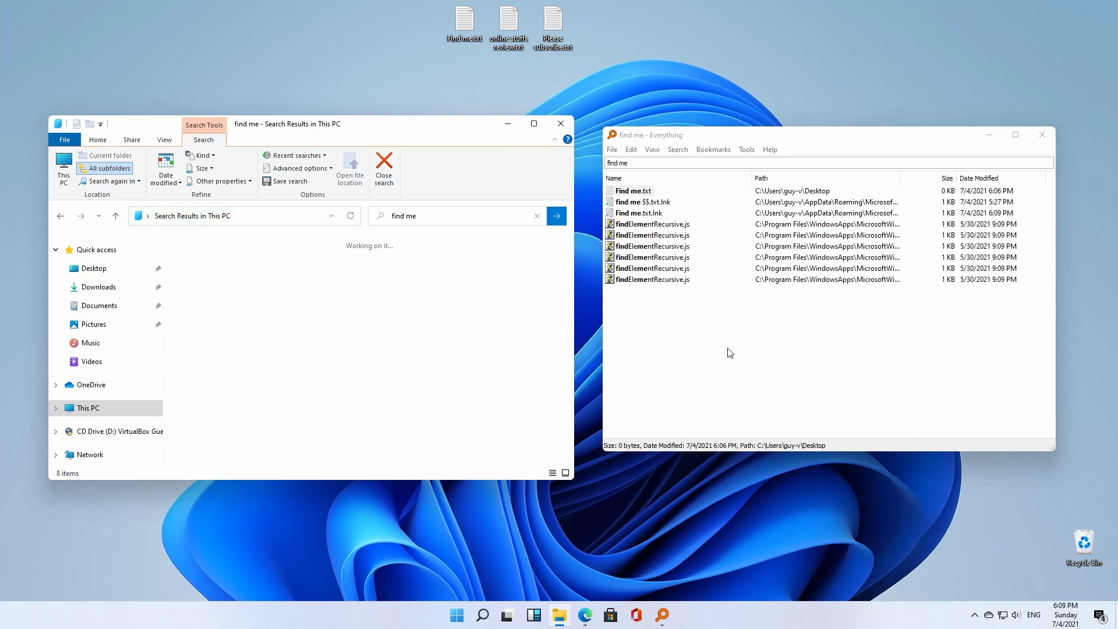
pyautogui.moveTo(734, 366)
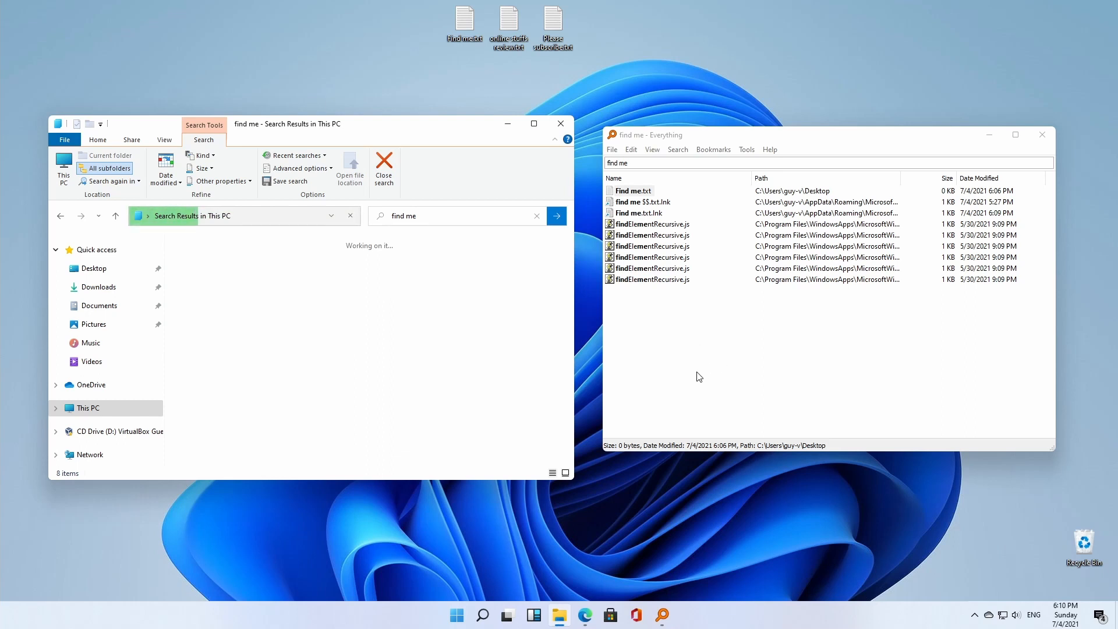
pyautogui.moveTo(732, 360)
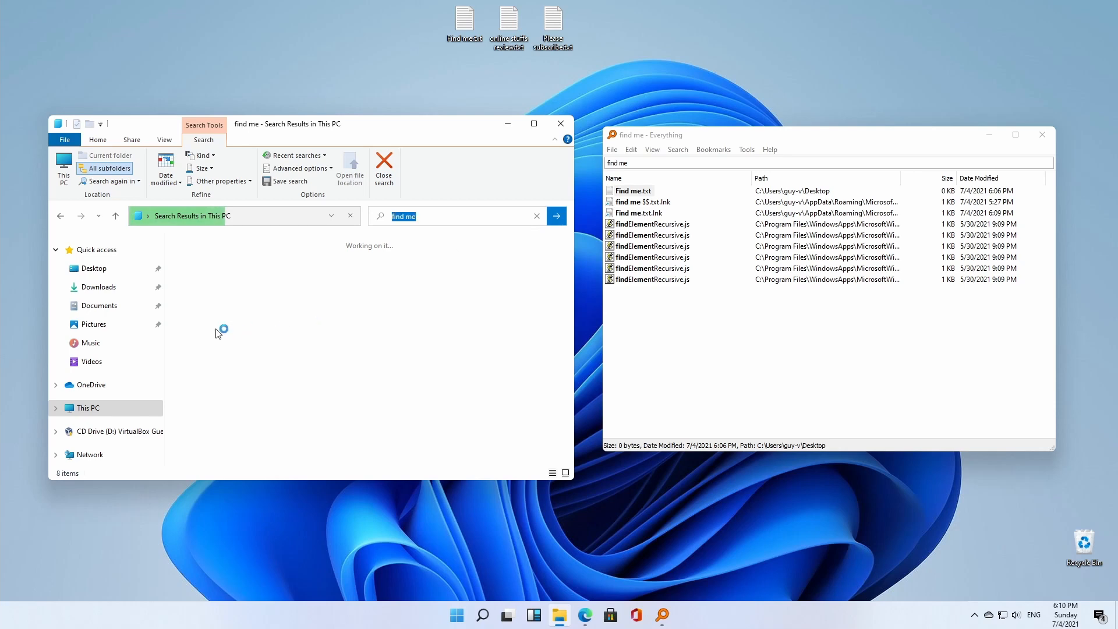
pyautogui.click(383, 171)
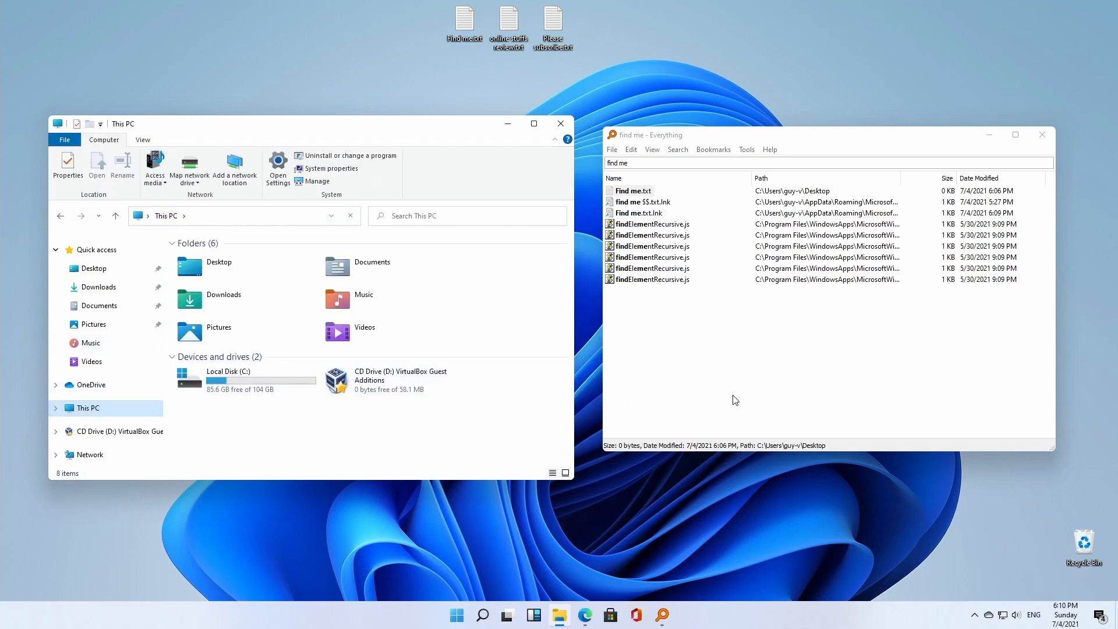
pyautogui.moveTo(739, 397)
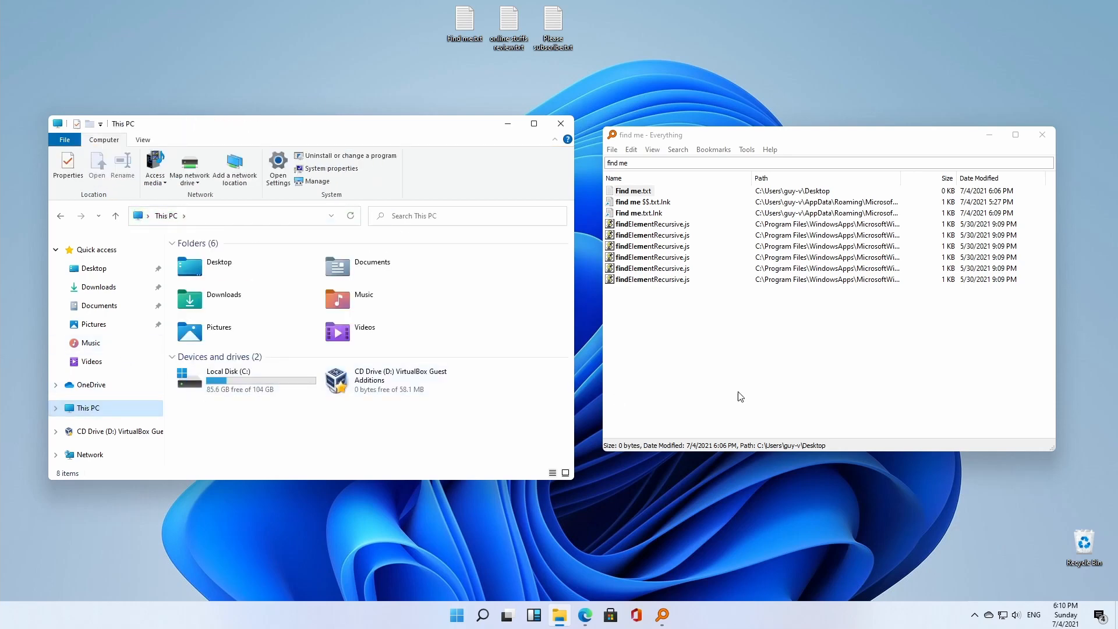
pyautogui.moveTo(735, 375)
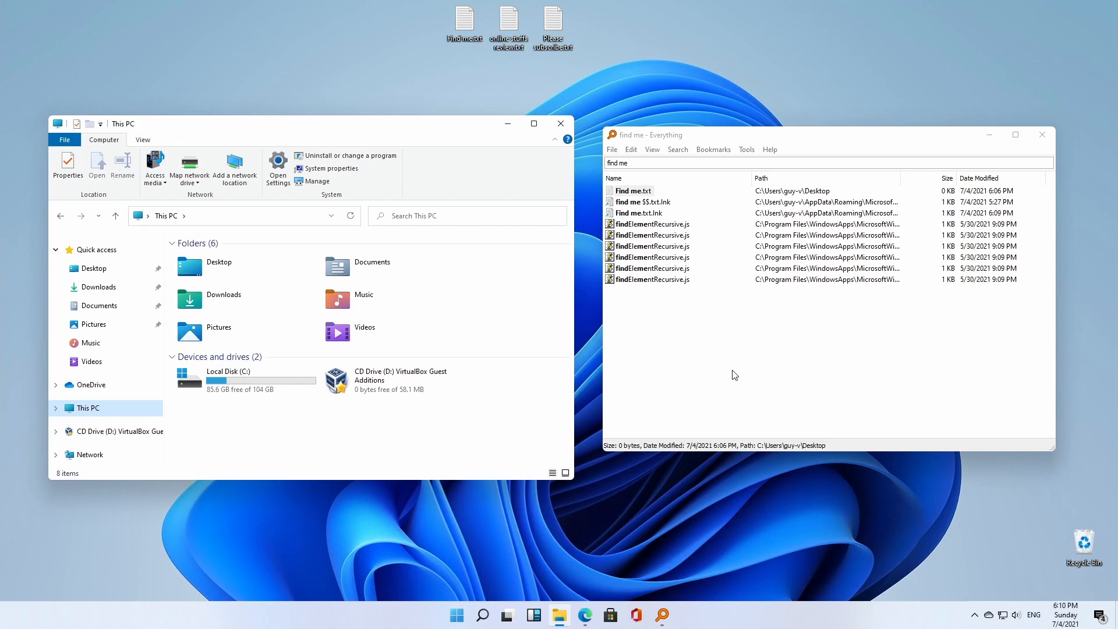
pyautogui.moveTo(758, 155)
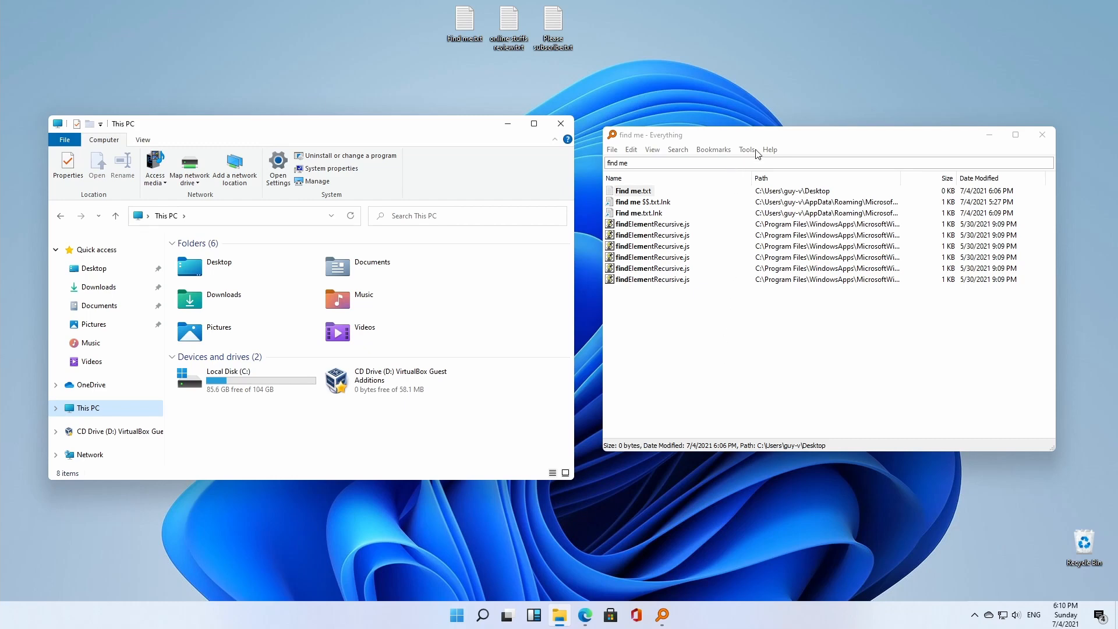
pyautogui.click(747, 149)
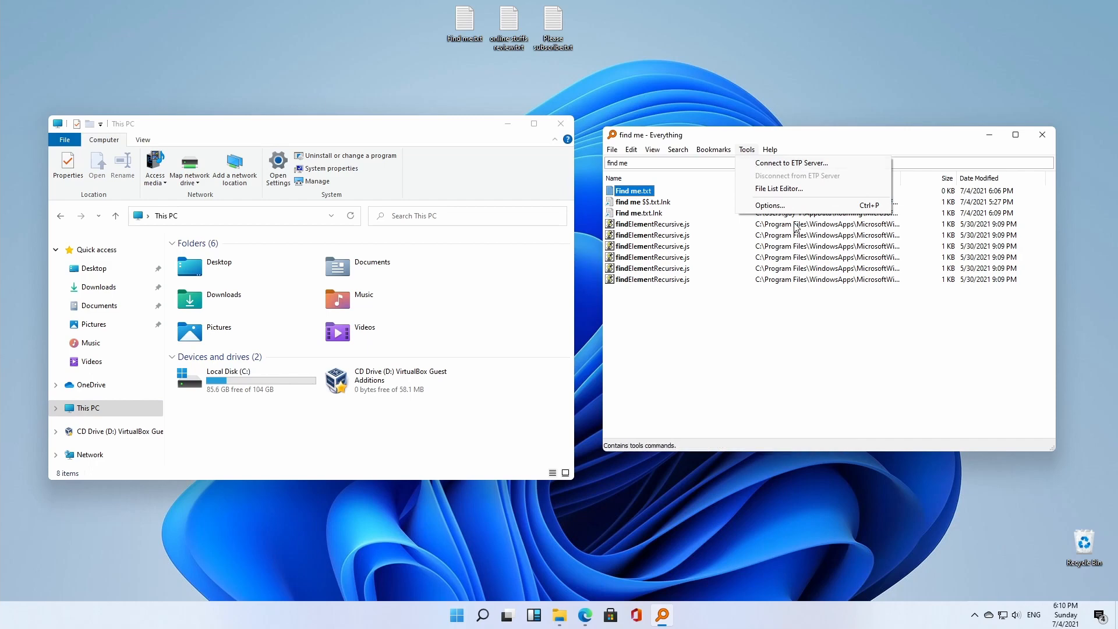
pyautogui.click(769, 205)
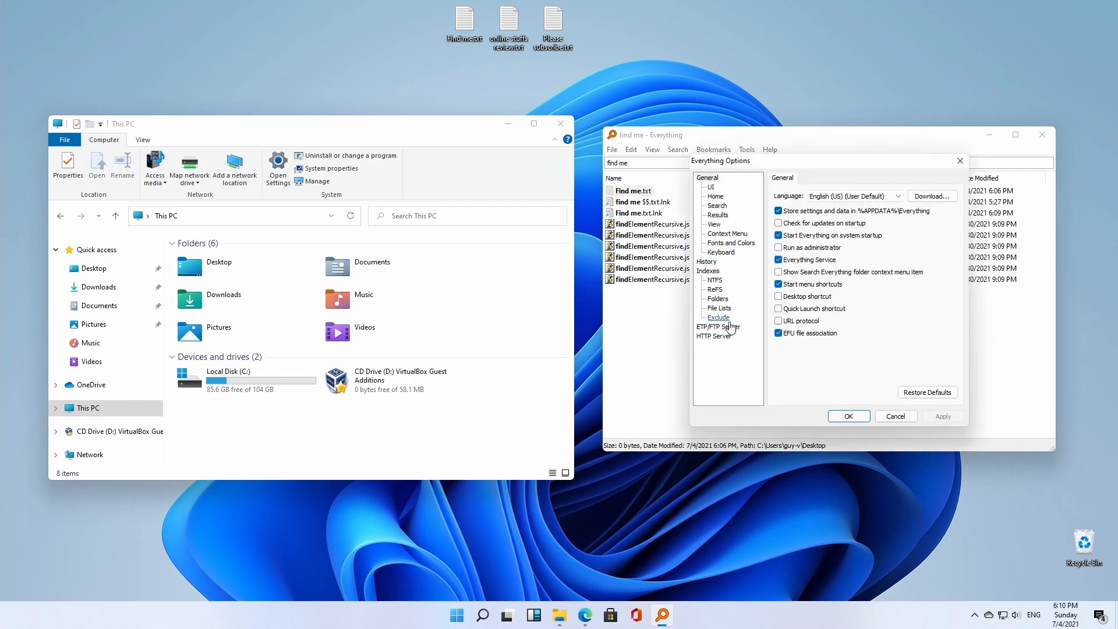
pyautogui.moveTo(717, 299)
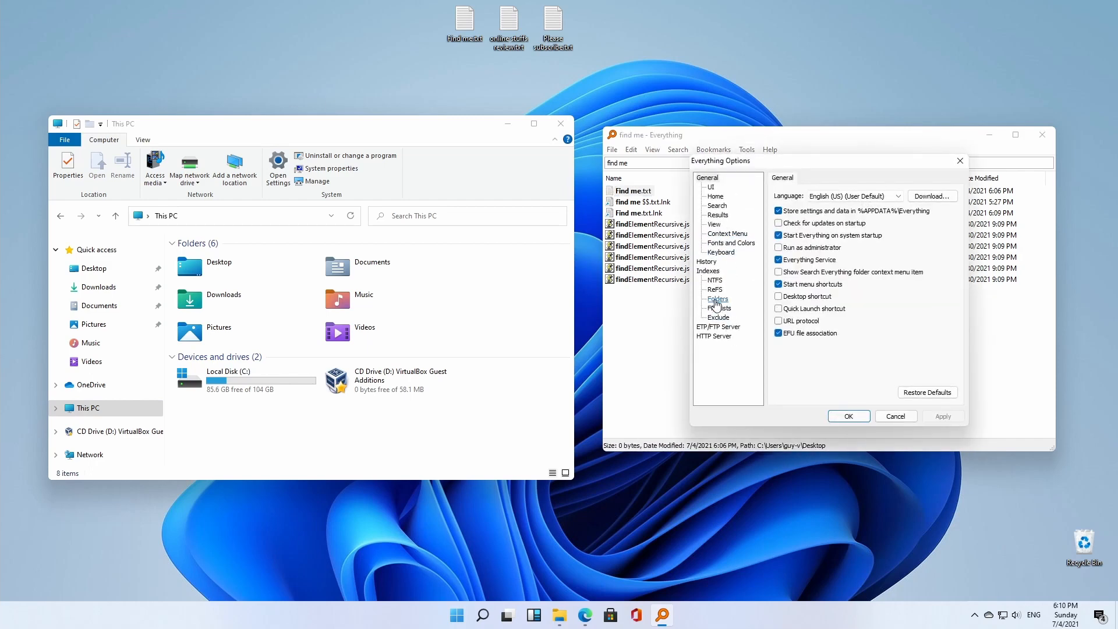
pyautogui.click(718, 299)
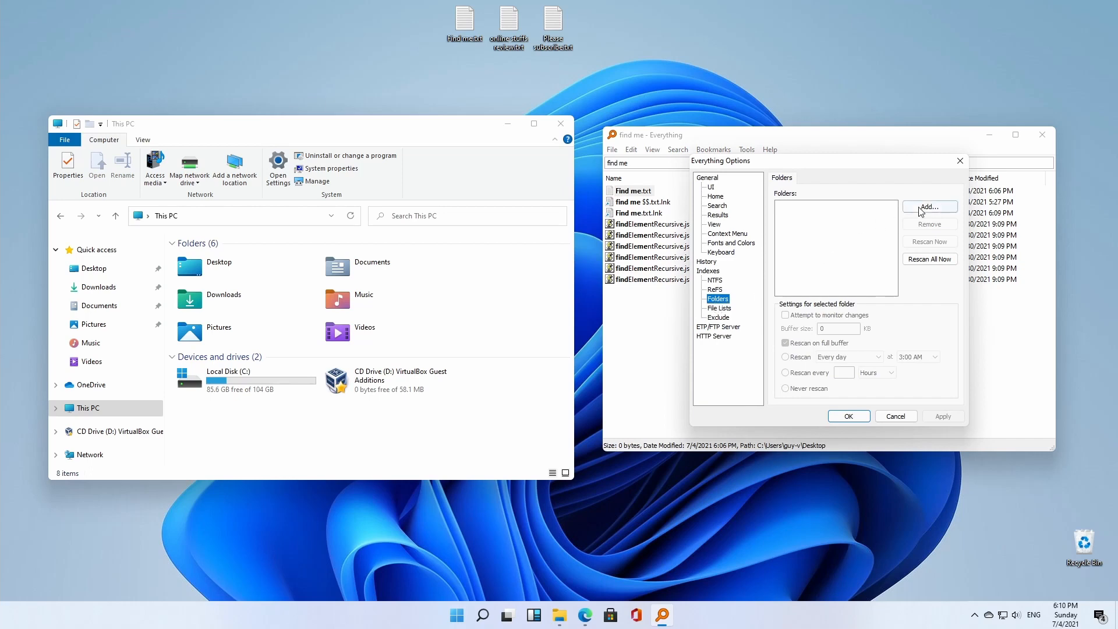
pyautogui.click(929, 206)
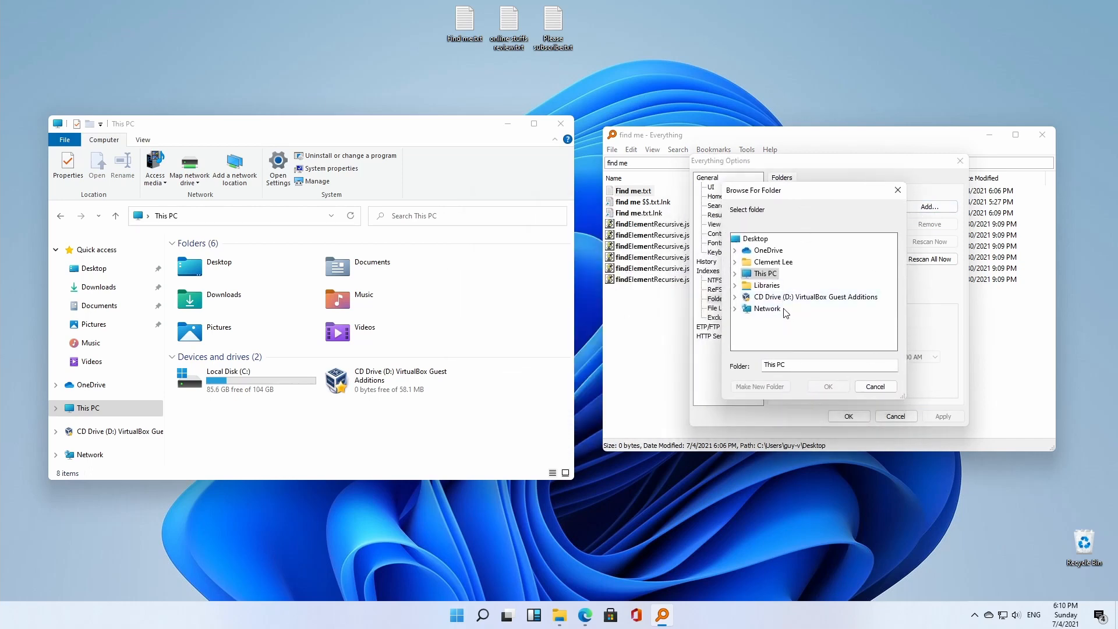
pyautogui.click(767, 308)
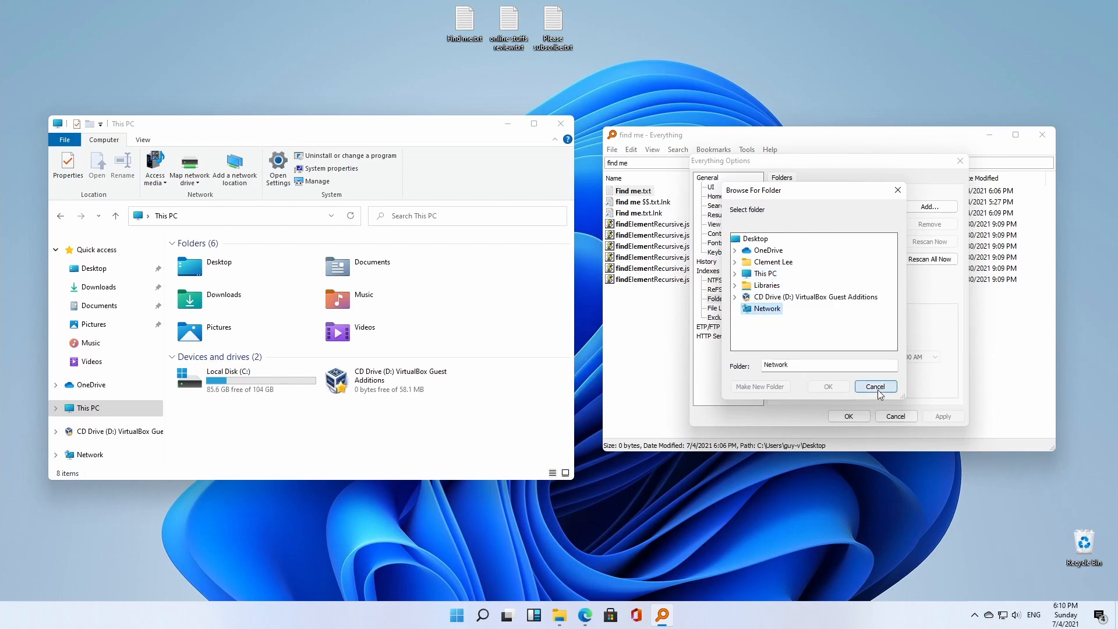
pyautogui.click(876, 386)
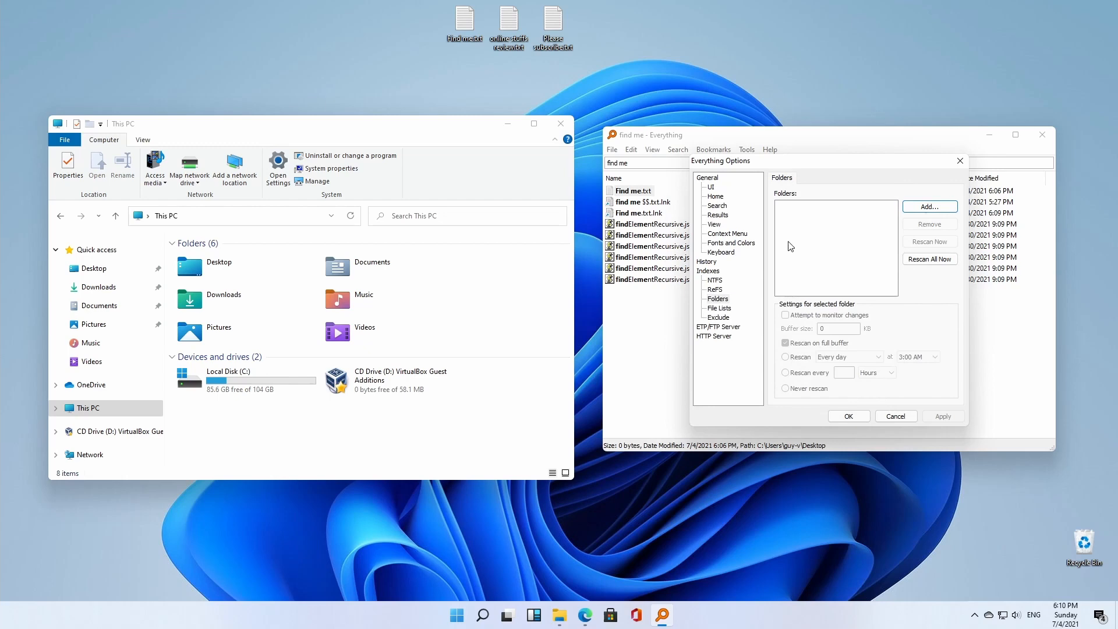
pyautogui.moveTo(802, 231)
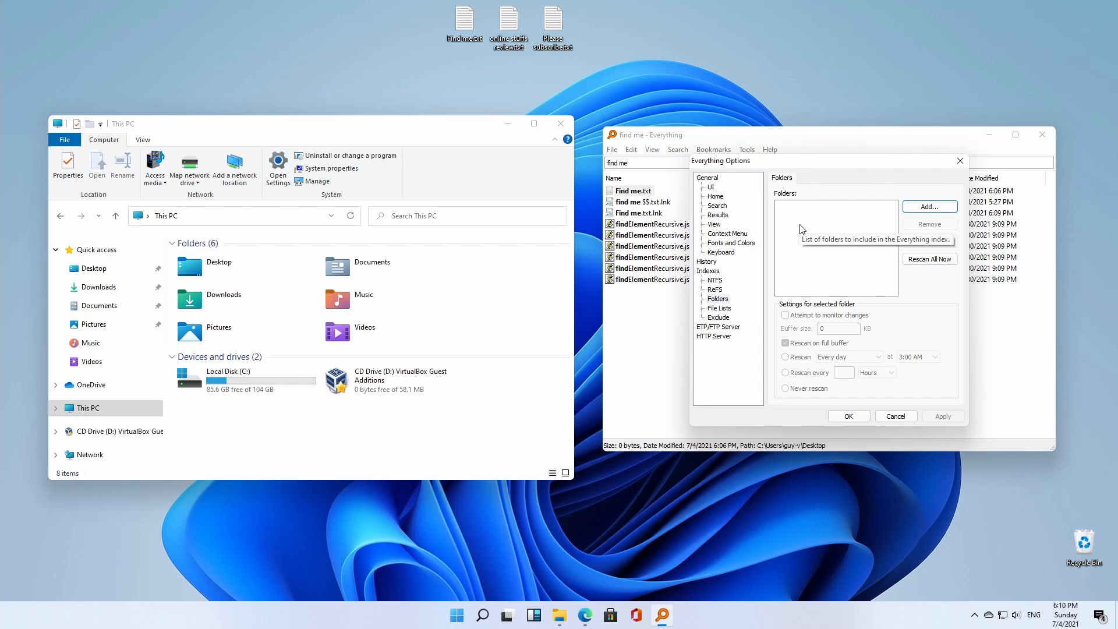
pyautogui.moveTo(820, 239)
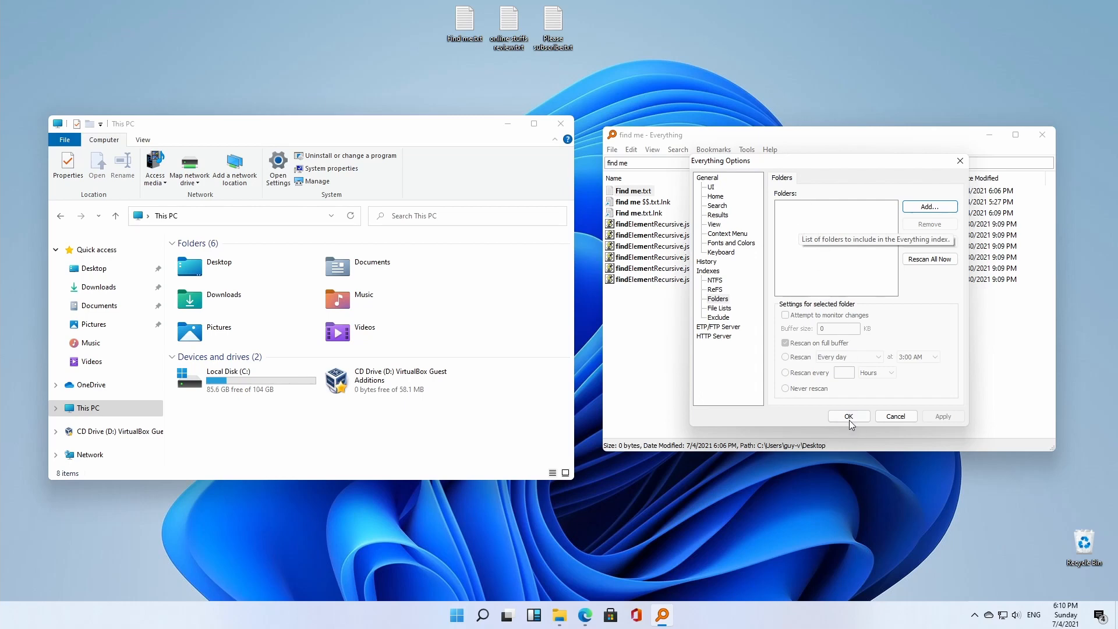
pyautogui.click(848, 416)
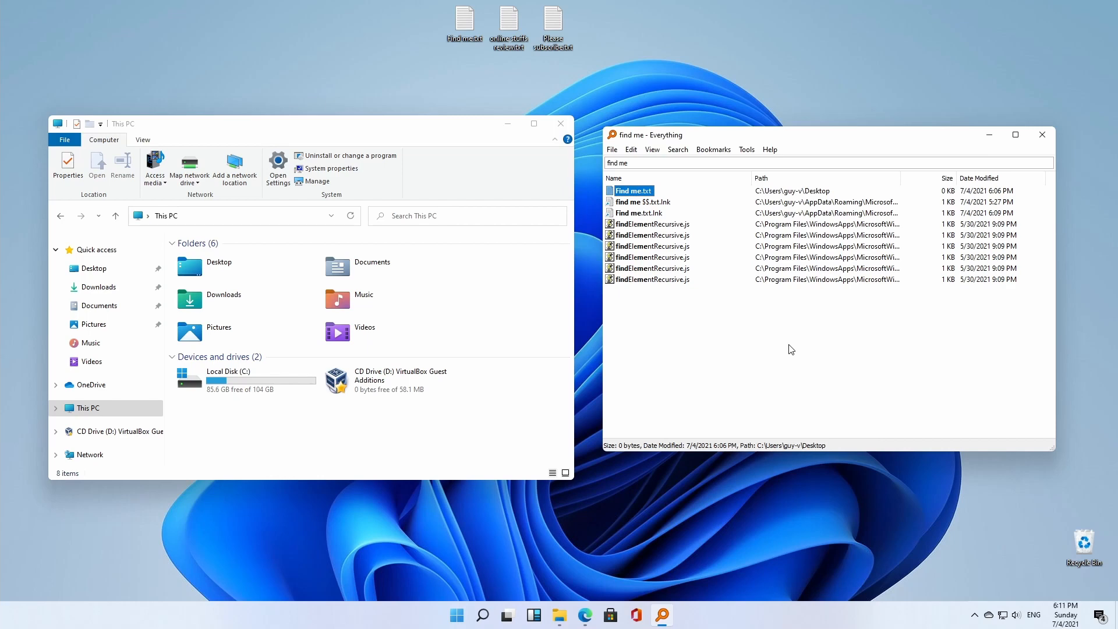
pyautogui.moveTo(671, 211)
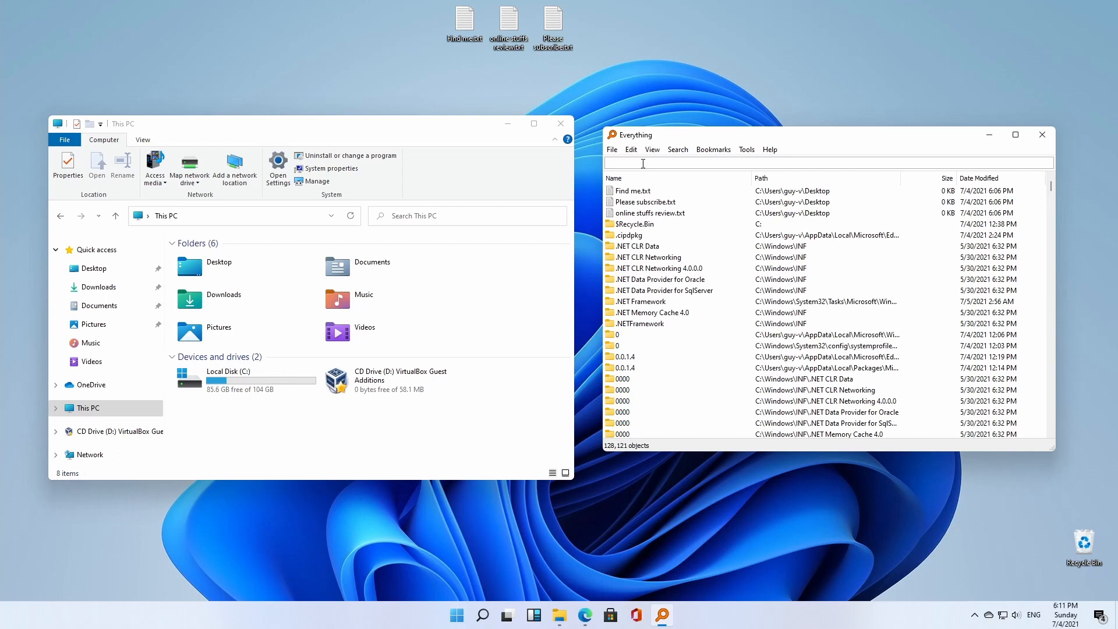
# - Try 'find', then search 'subscrib' to instantly narrow results to six items including Please subscribe.txt
pyautogui.scroll(-3)
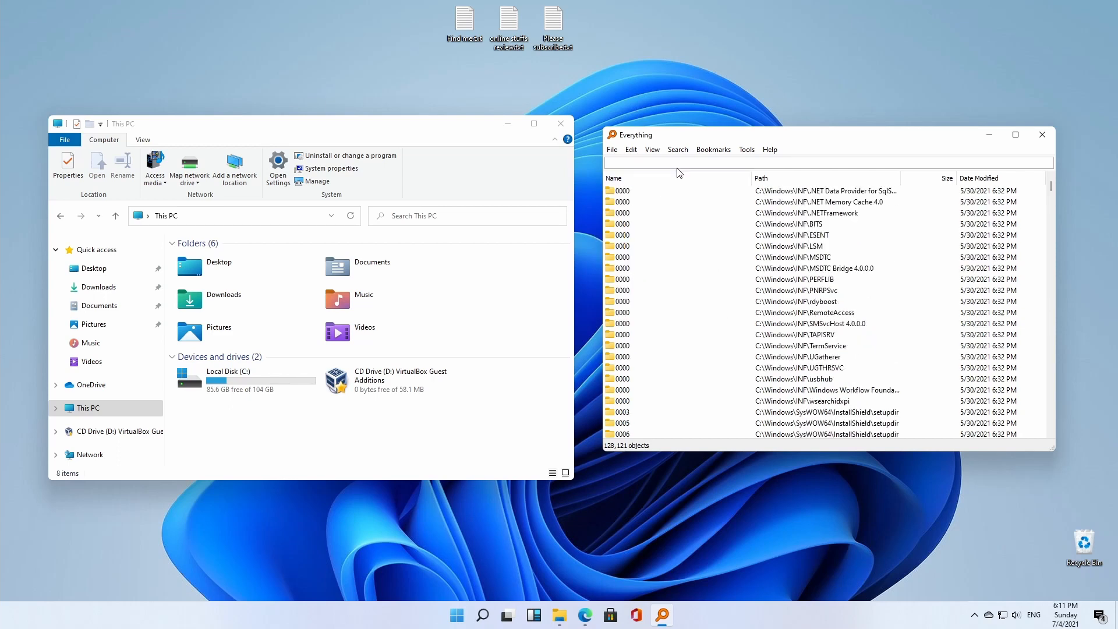
pyautogui.write('find')
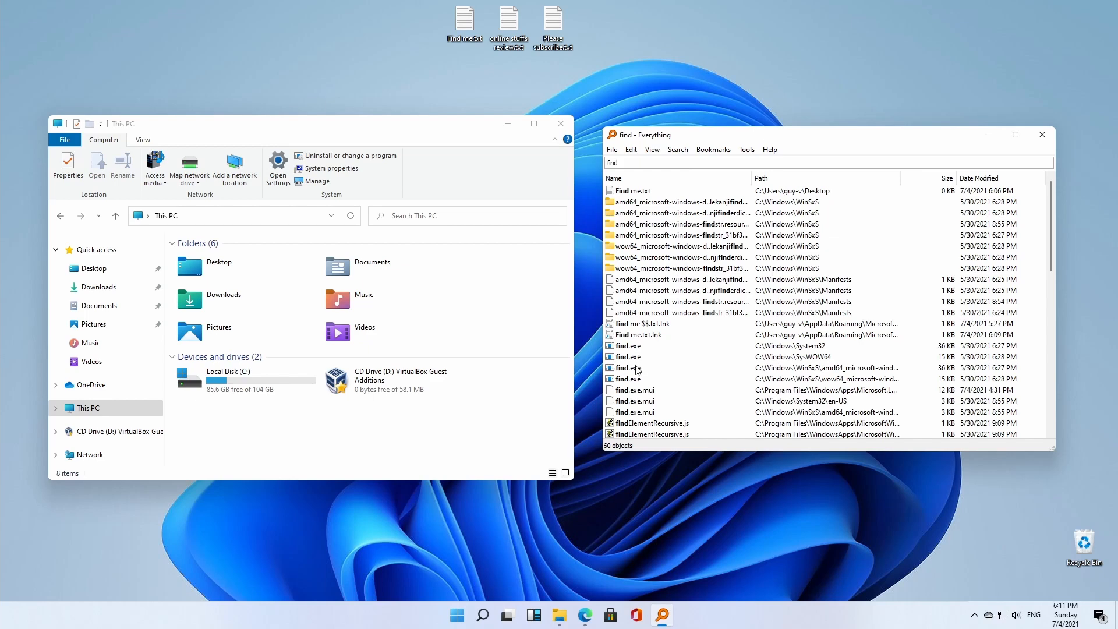
pyautogui.moveTo(658, 416)
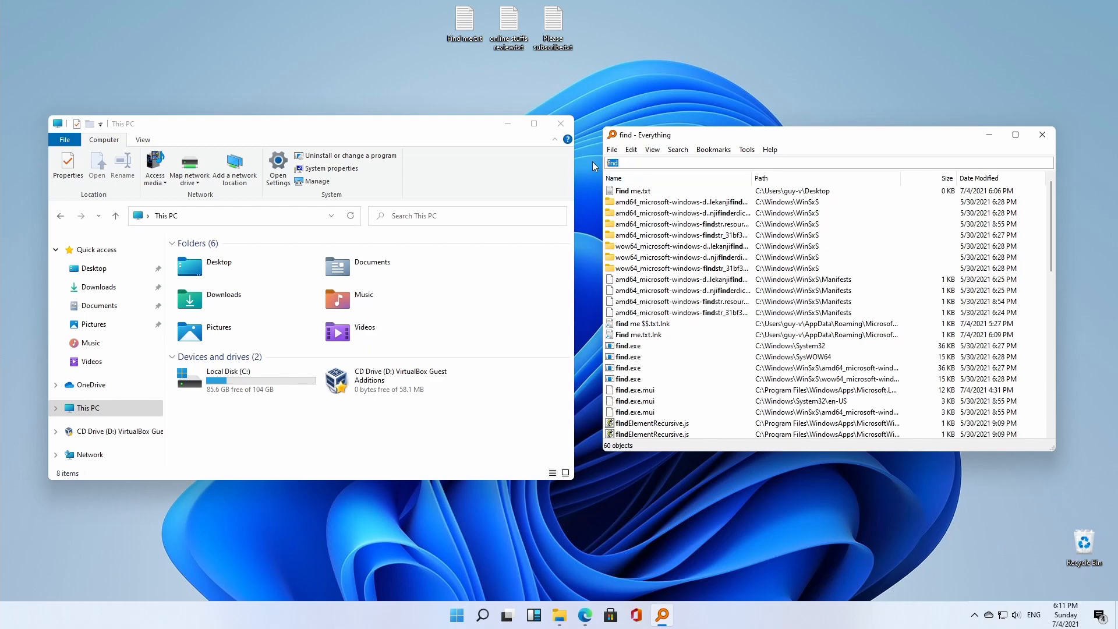
pyautogui.write('subscrib')
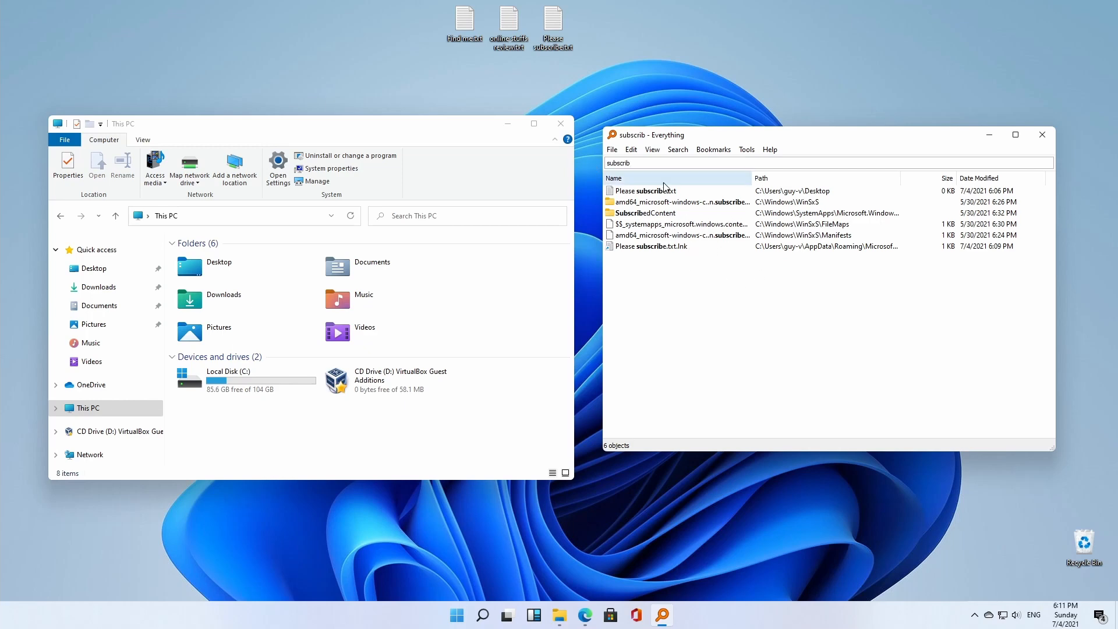
pyautogui.press('Backspace')
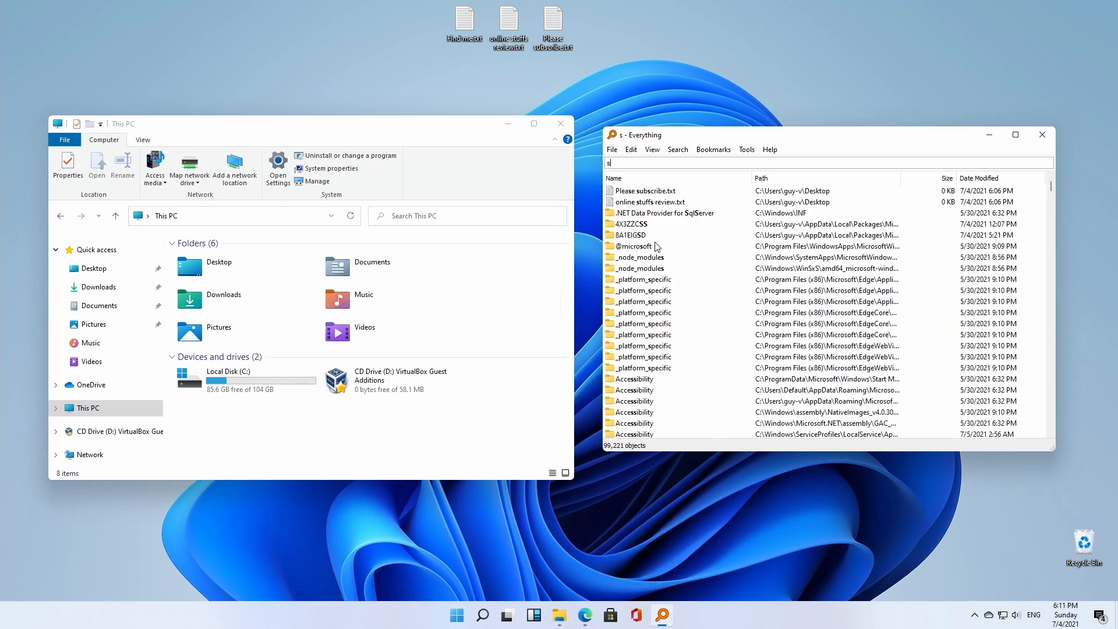
pyautogui.write('ubsc')
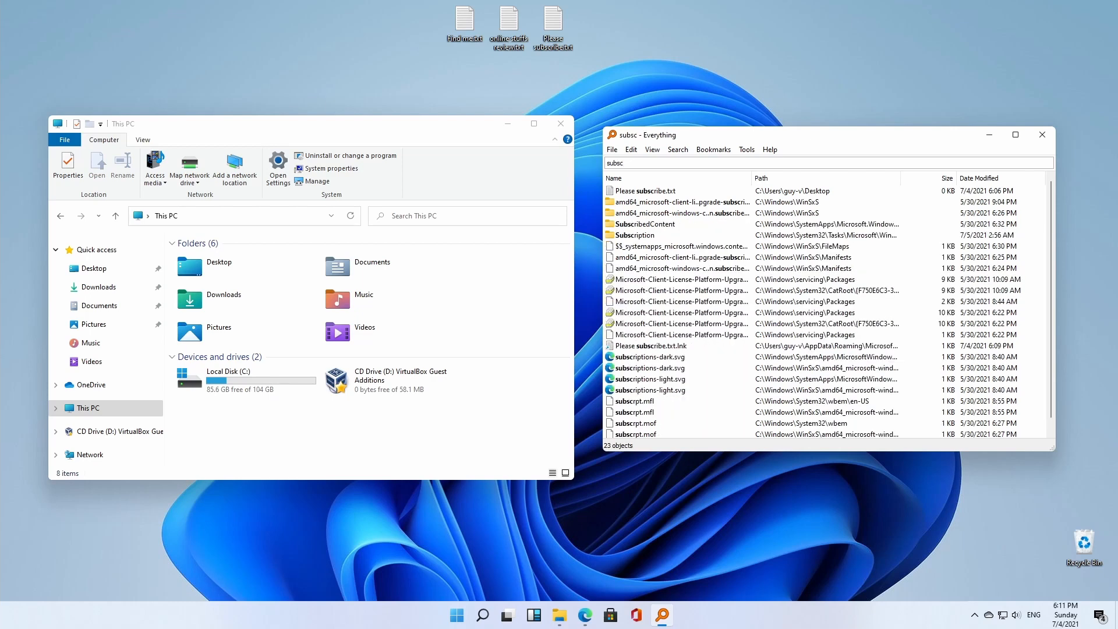
pyautogui.write('rib')
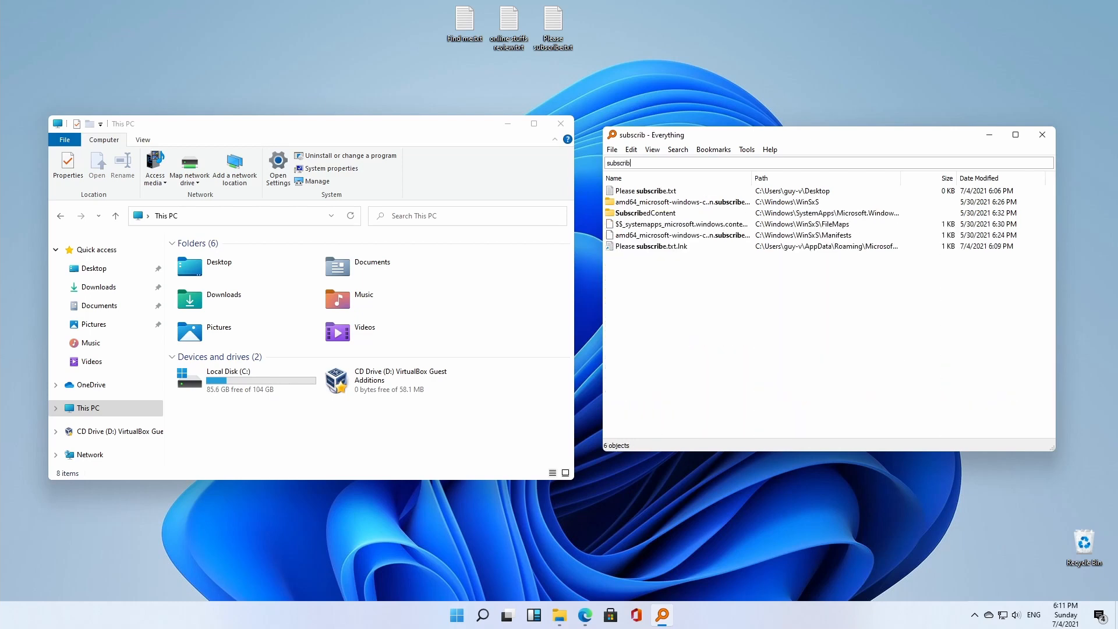
pyautogui.moveTo(309, 510)
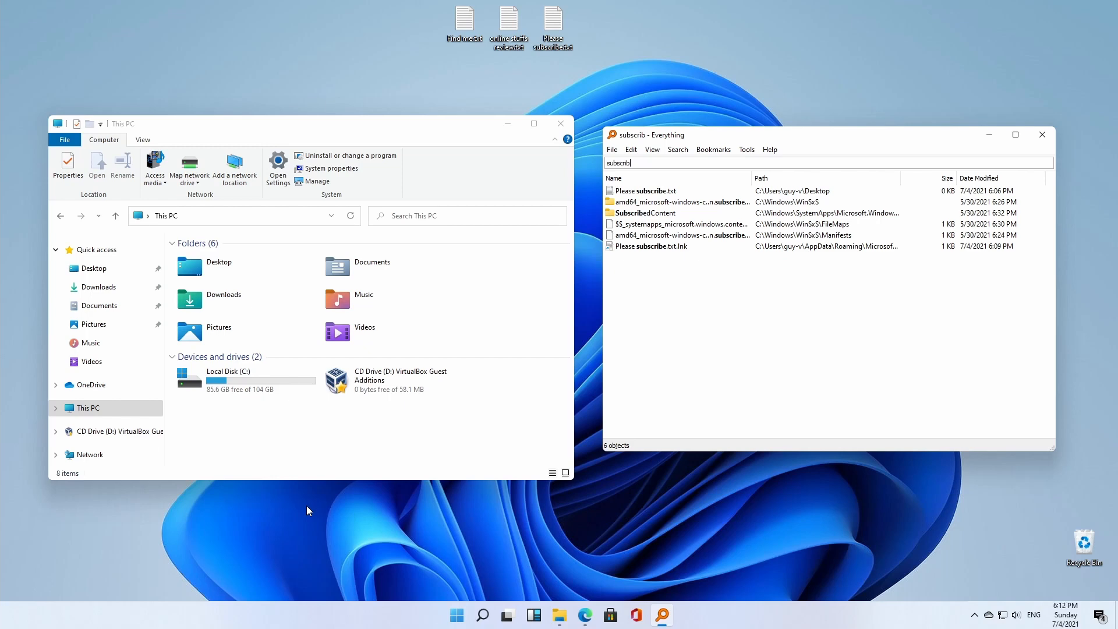
pyautogui.moveTo(376, 529)
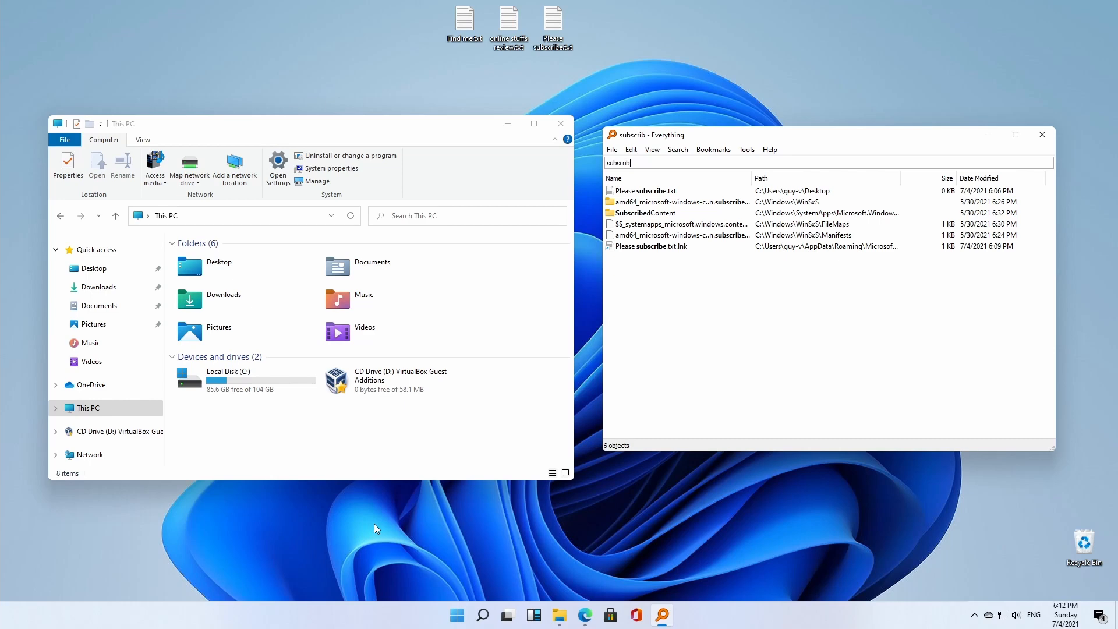